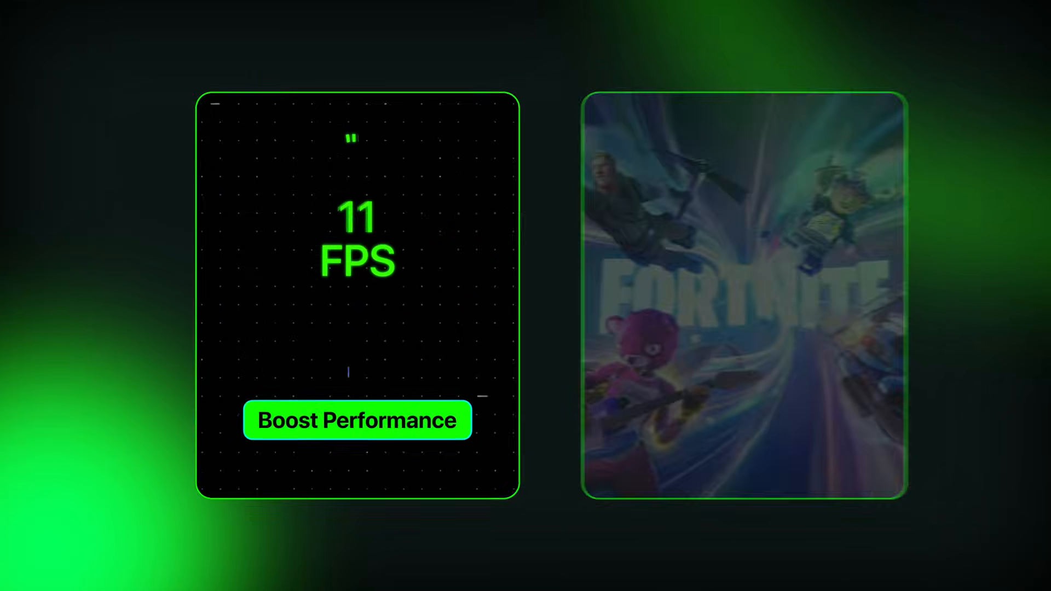
Watch the intro clips, then enter discord.gg/ultw in a new browser tab's address bar
{"action": "left_click", "coordinate": [358, 420]}
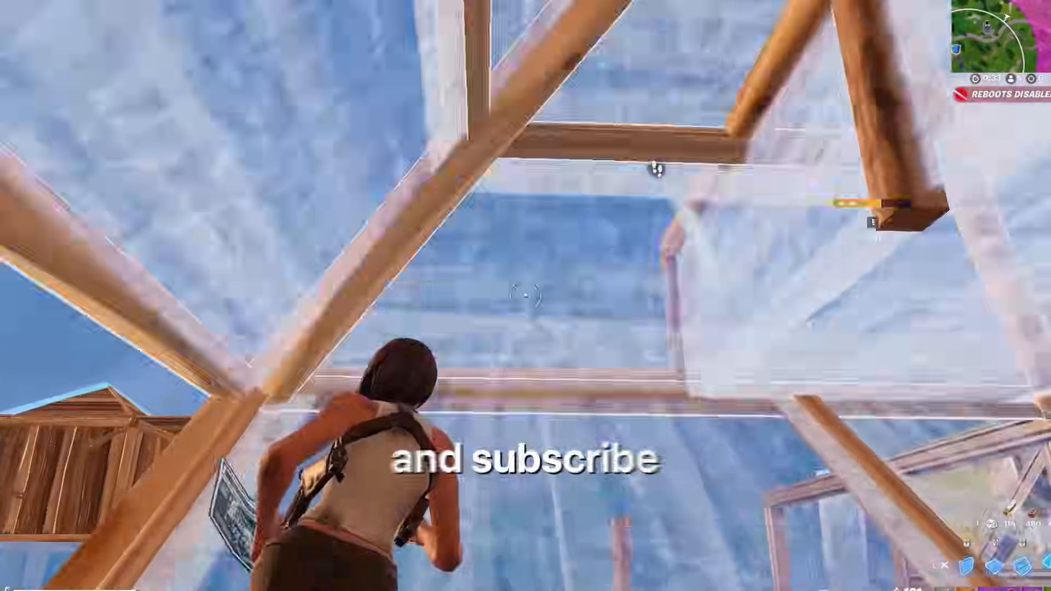
{"action": "type", "text": "discord.gg/ultw"}
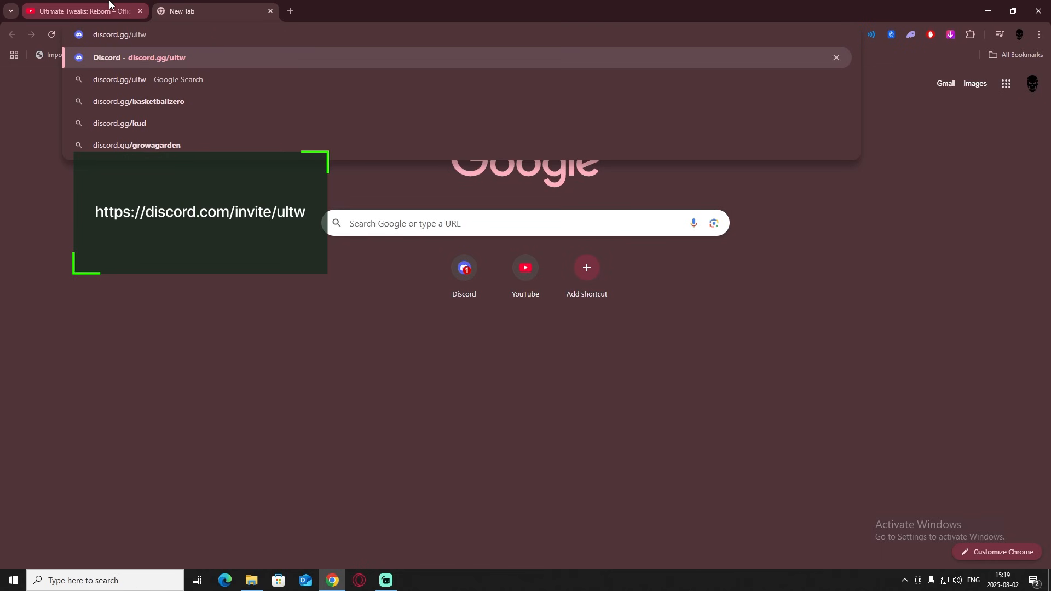
Join the Ultimate Tweaks - FPS BOOST Discord server and follow its #website link
{"action": "left_click", "coordinate": [81, 11]}
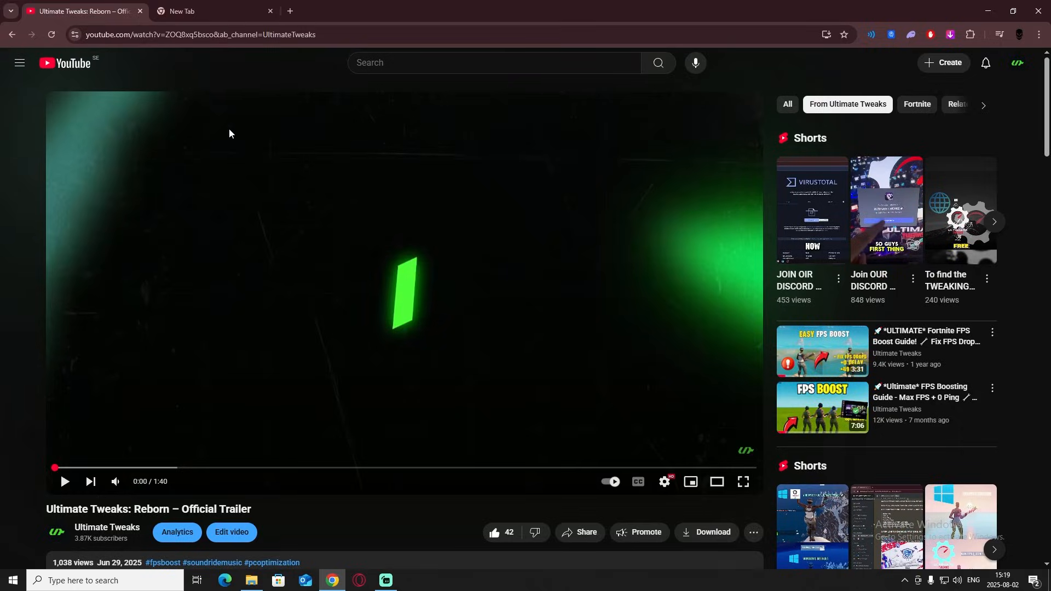
{"action": "scroll", "scroll_direction": "down", "scroll_amount": 3}
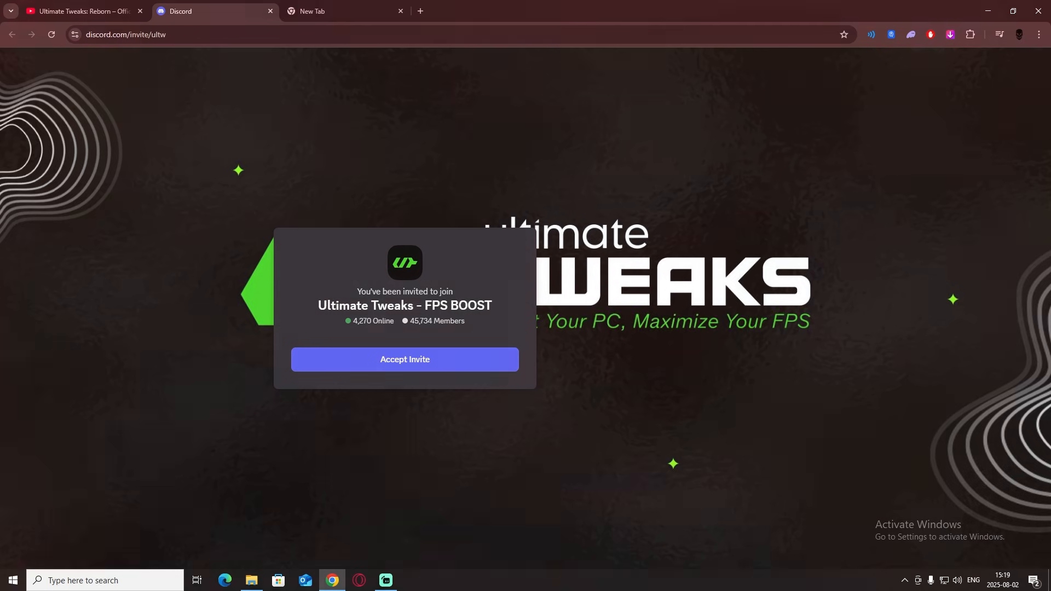
{"action": "left_click", "coordinate": [404, 359]}
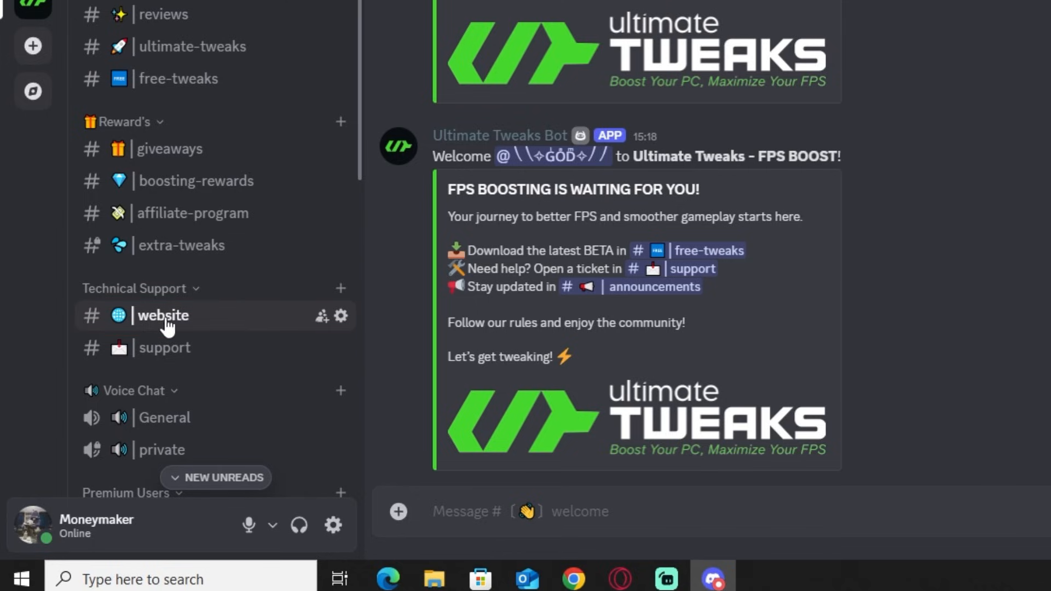
{"action": "left_click", "coordinate": [163, 315]}
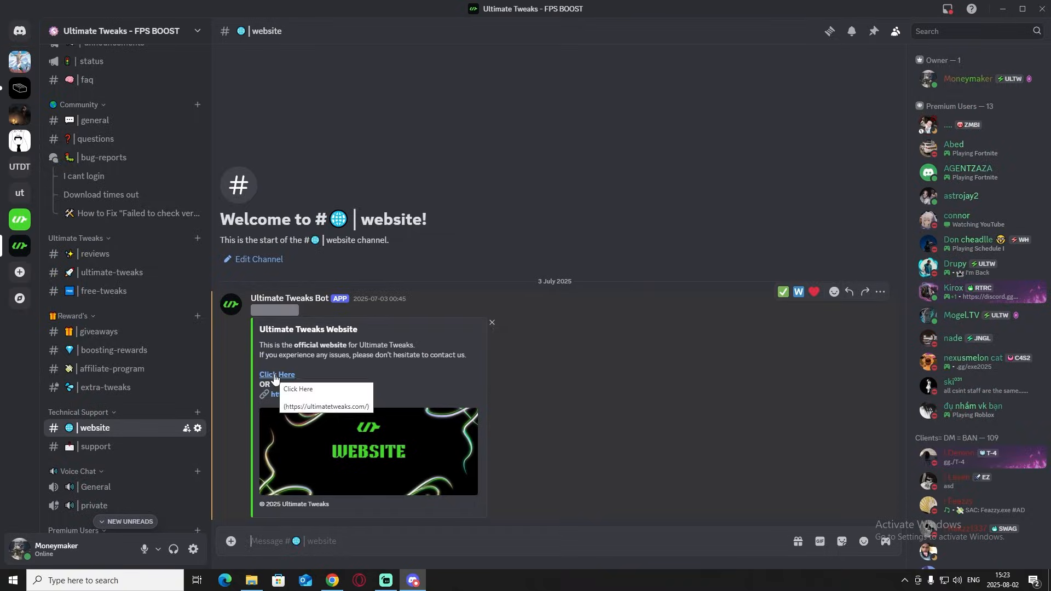
{"action": "left_click", "coordinate": [275, 374]}
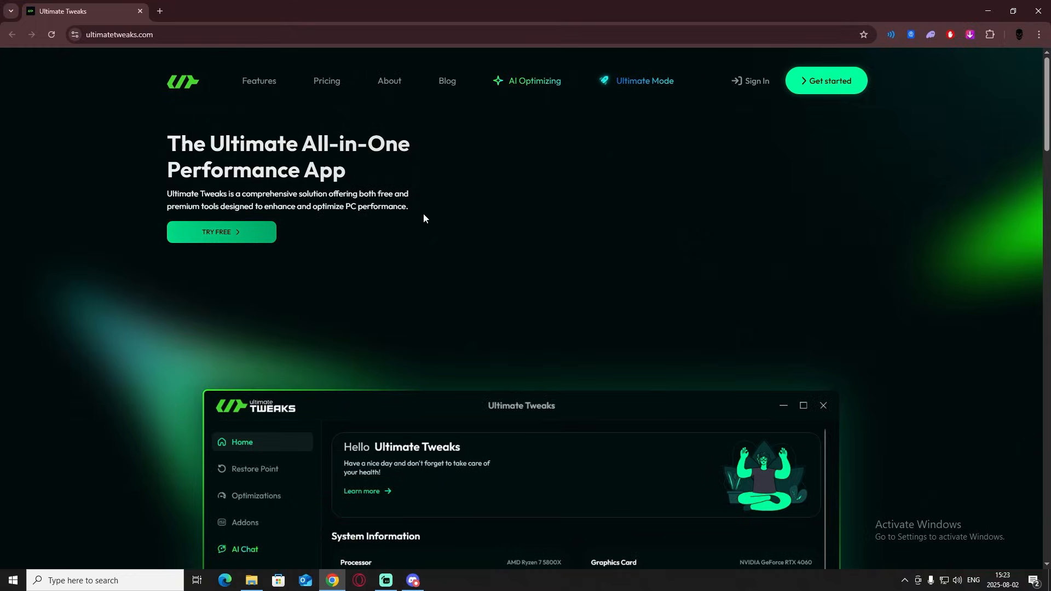
Download the Ultimate Tweaks installer with TRY FREE on ultimatetweaks.com
{"action": "left_click", "coordinate": [220, 231]}
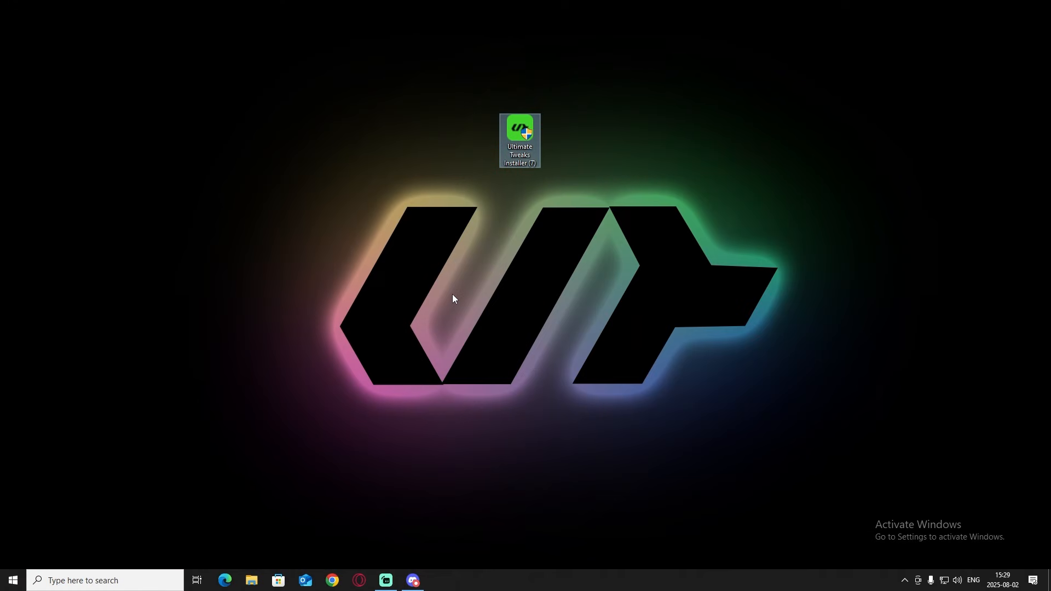
{"action": "mouse_move", "coordinate": [439, 266]}
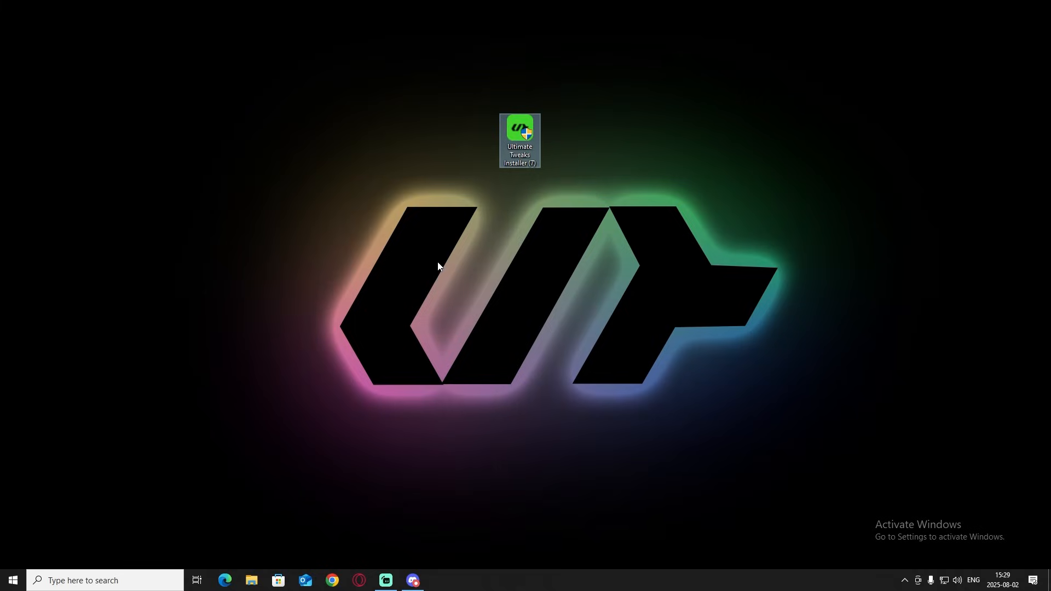
Run the desktop installer, accept the licence, and acknowledge Installation Complete
{"action": "double_click", "coordinate": [519, 127]}
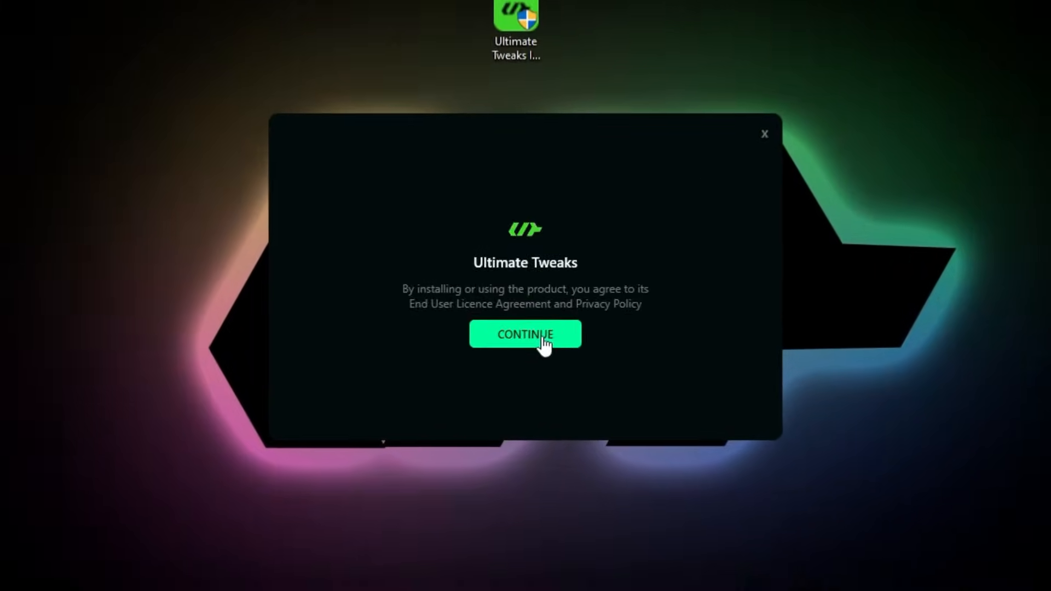
{"action": "left_click", "coordinate": [525, 334]}
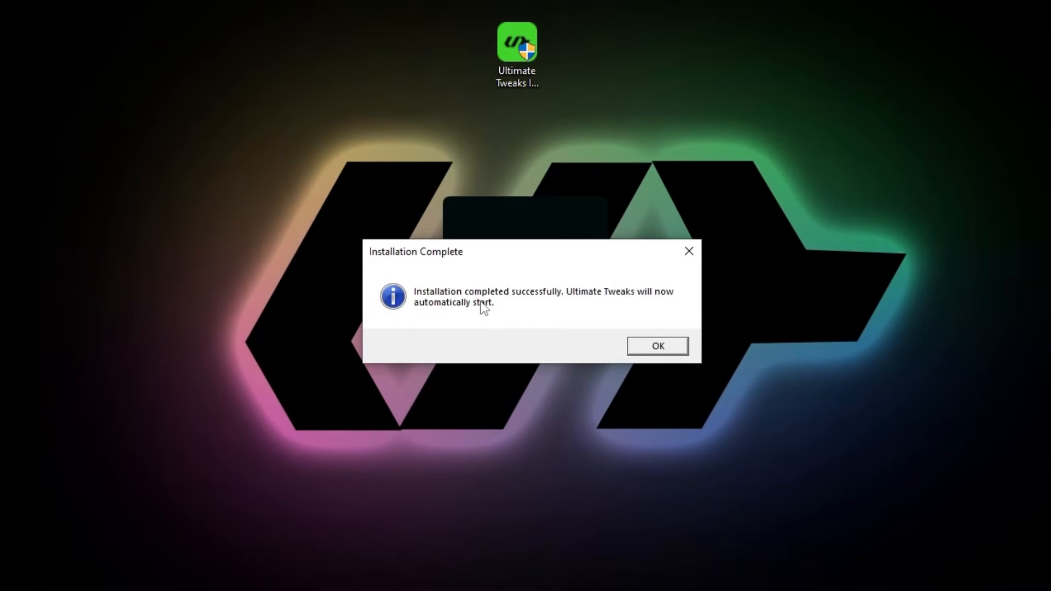
{"action": "left_click", "coordinate": [656, 346]}
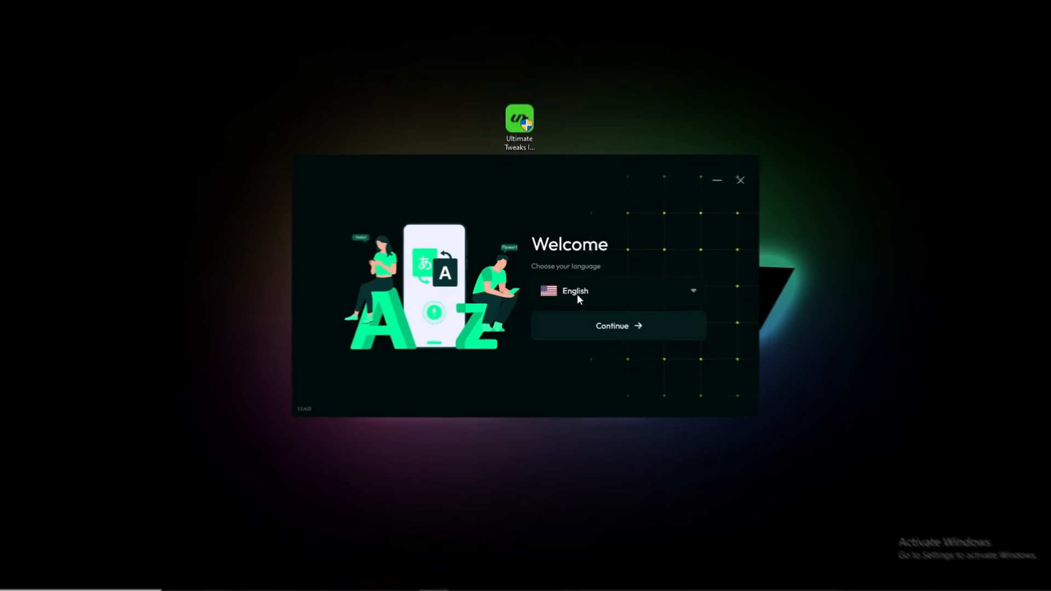
Keep English in the language dropdown and continue to the account sign-in screen
{"action": "left_click", "coordinate": [617, 290]}
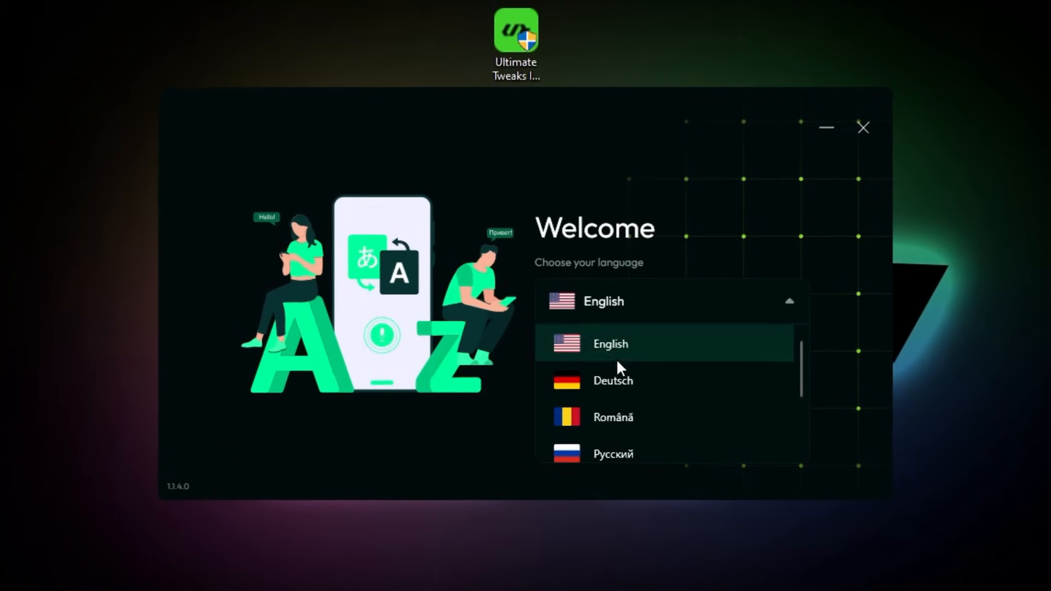
{"action": "scroll", "scroll_direction": "down", "scroll_amount": 3}
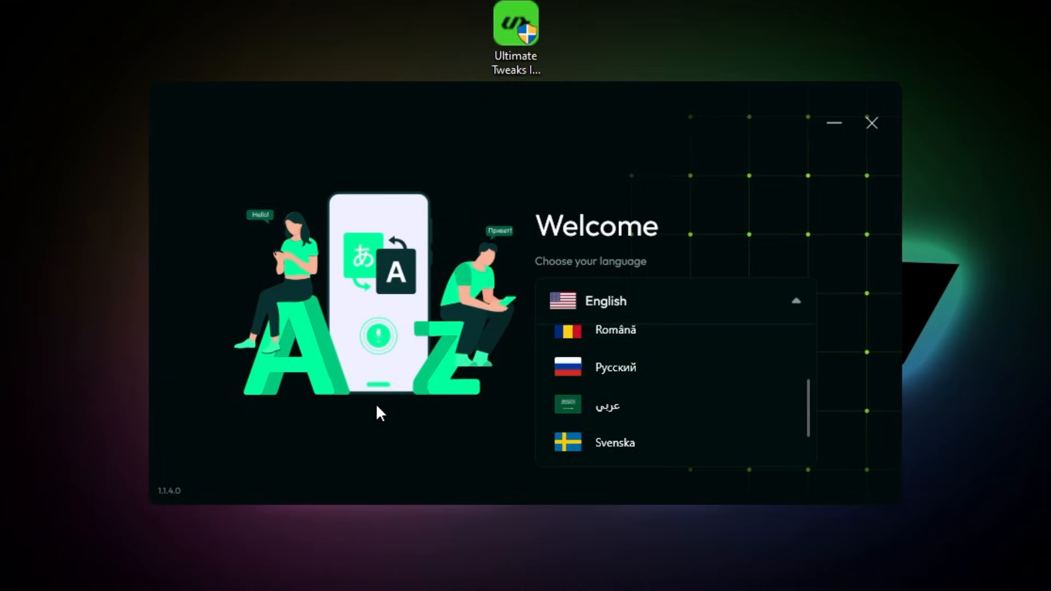
{"action": "left_click", "coordinate": [675, 300]}
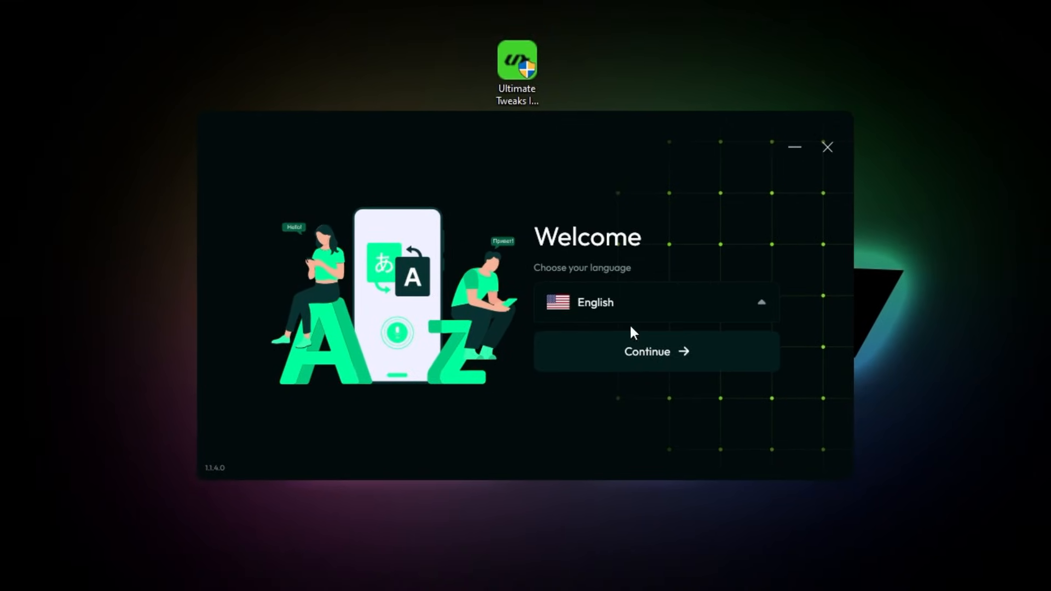
{"action": "left_click", "coordinate": [656, 352]}
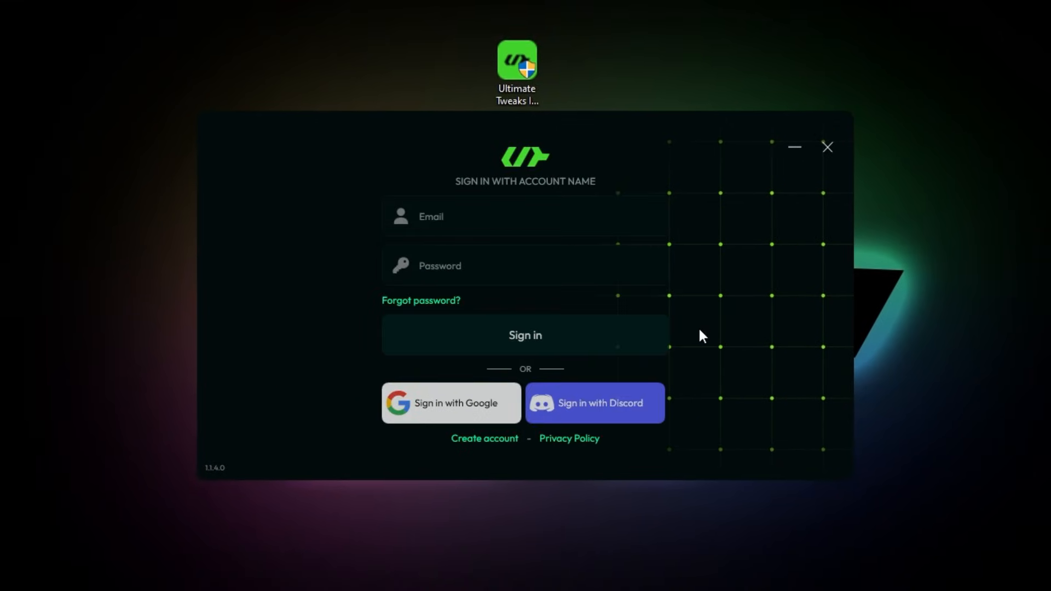
{"action": "mouse_move", "coordinate": [686, 345]}
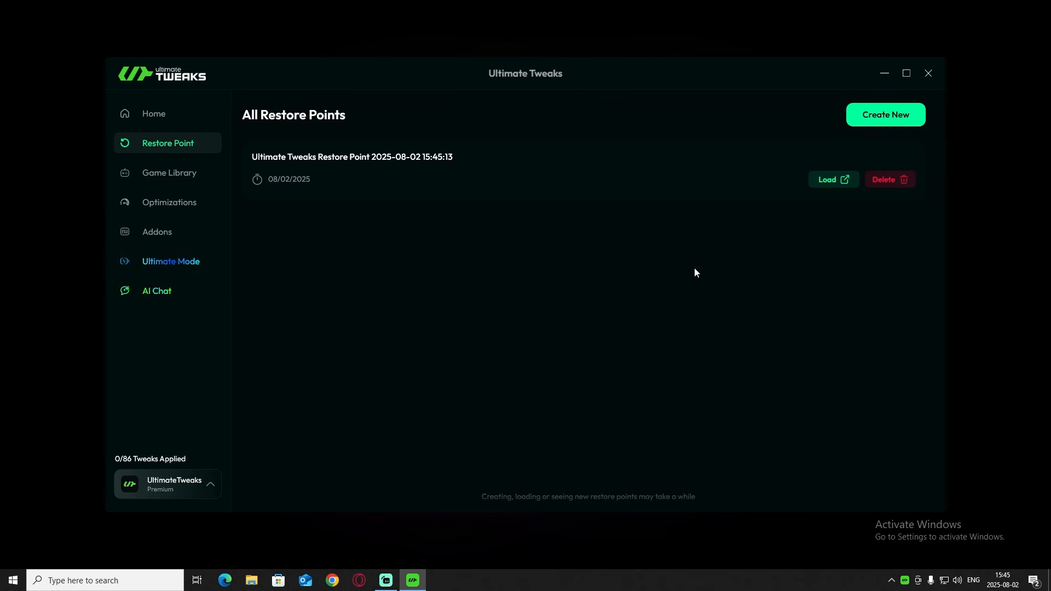
{"action": "mouse_move", "coordinate": [430, 332]}
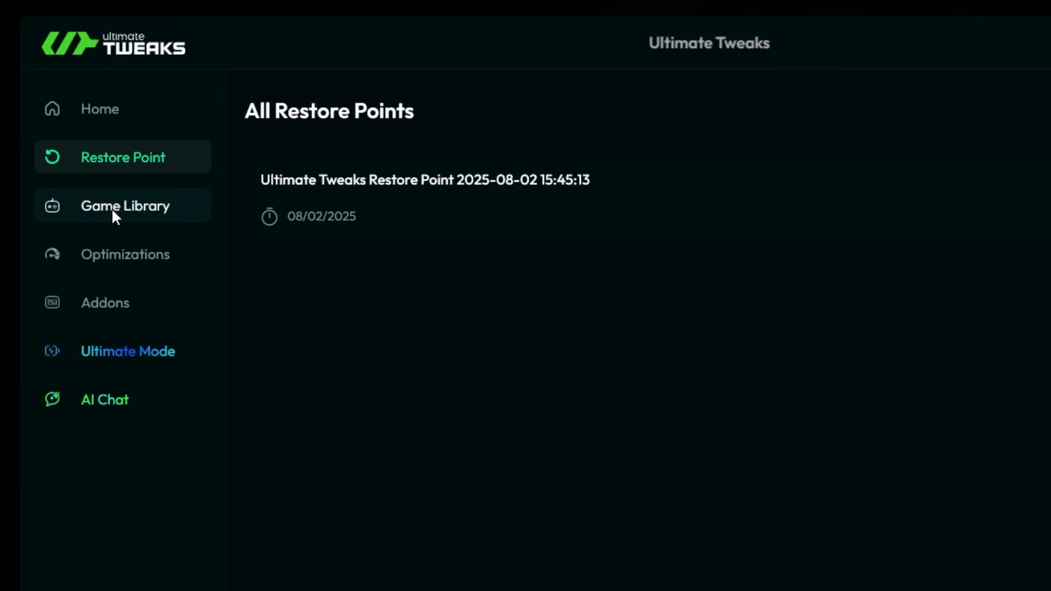
Switch to the Game Library and hit the lightning button on the Fortnite card
{"action": "left_click", "coordinate": [124, 206]}
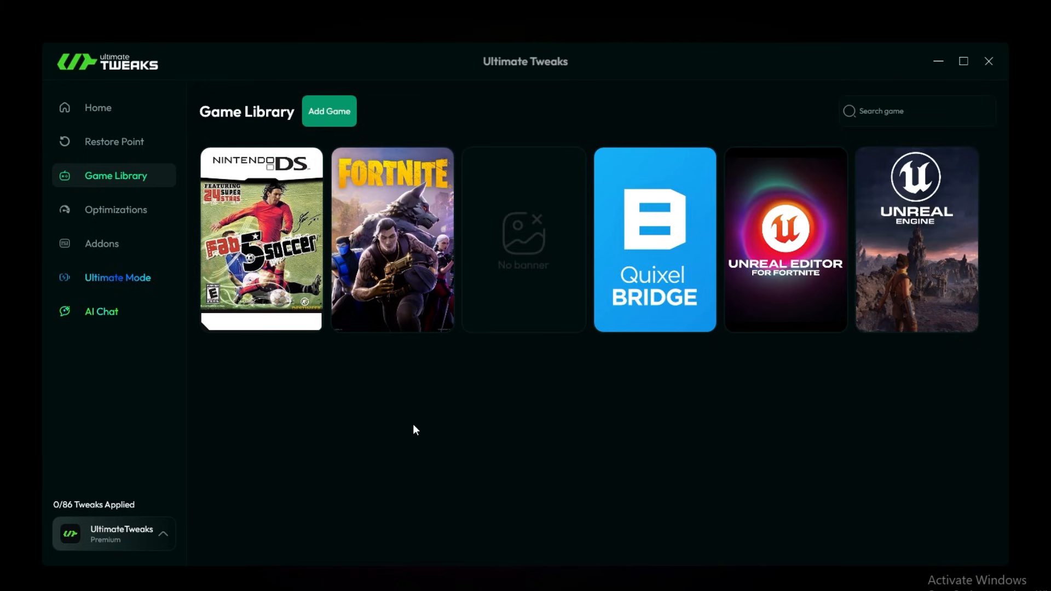
{"action": "mouse_move", "coordinate": [399, 380]}
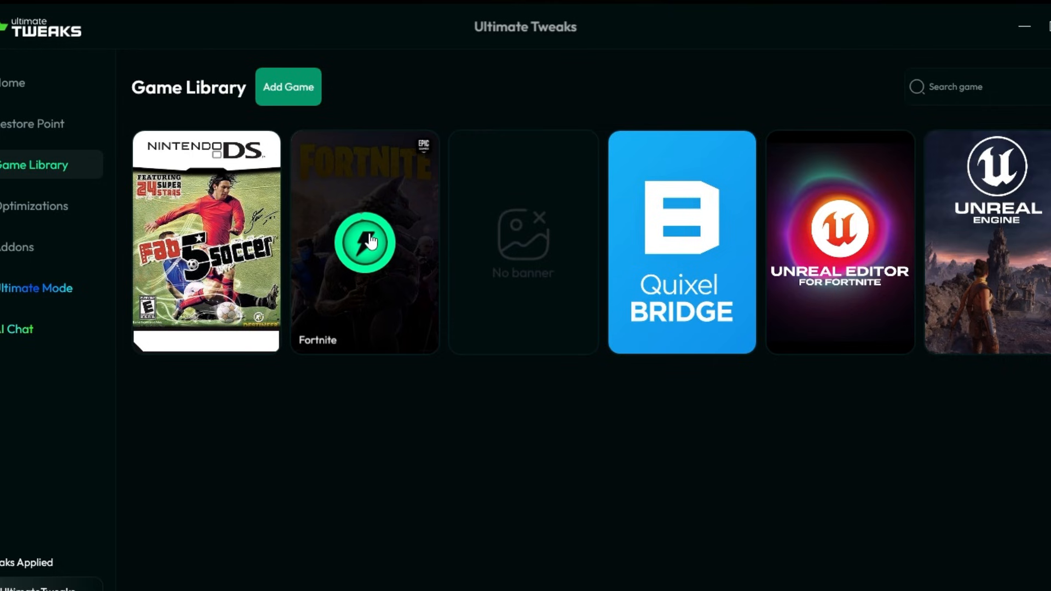
{"action": "left_click", "coordinate": [364, 242]}
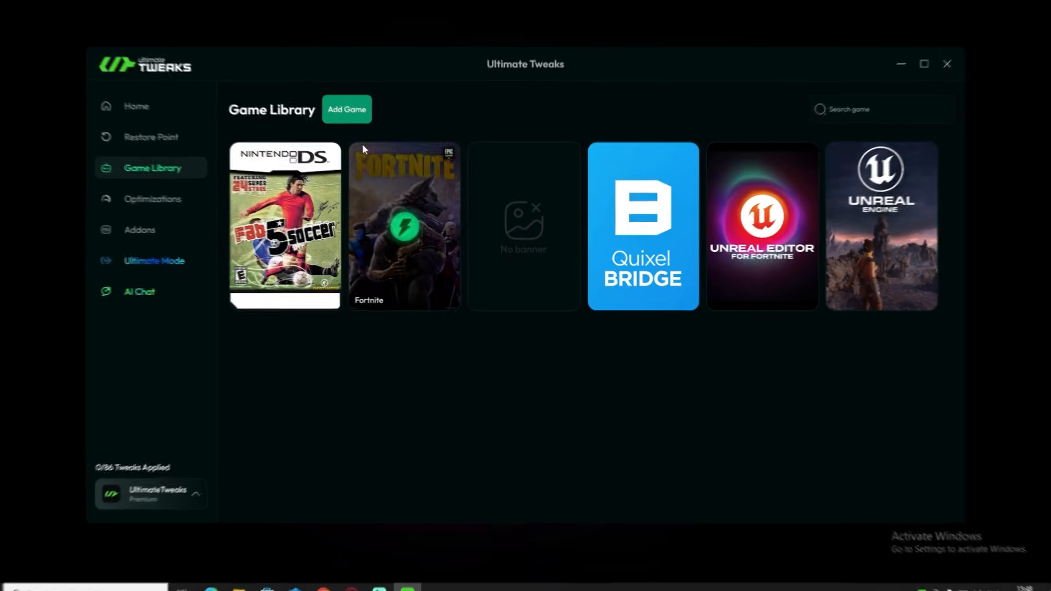
Add PlayGTAV.exe to the Game Library under the name 'GTA 5'
{"action": "left_click", "coordinate": [347, 110]}
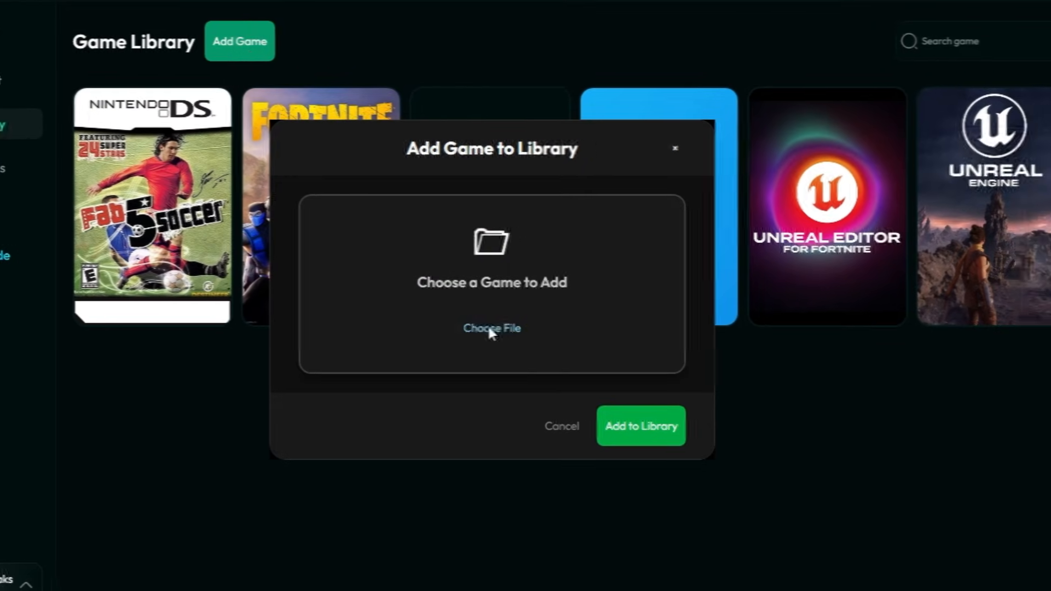
{"action": "left_click", "coordinate": [492, 328]}
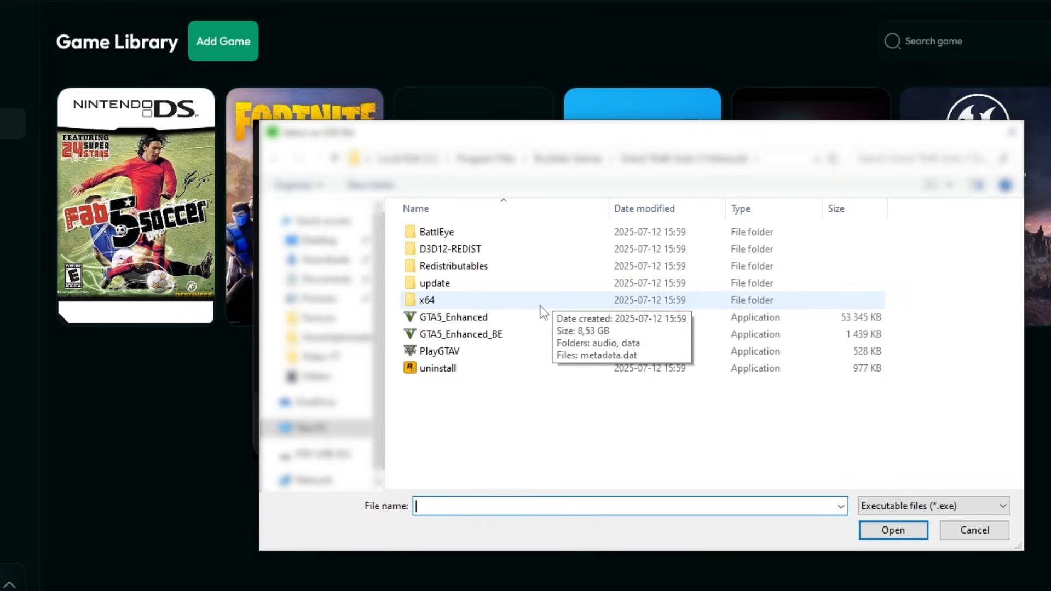
{"action": "left_click", "coordinate": [439, 350]}
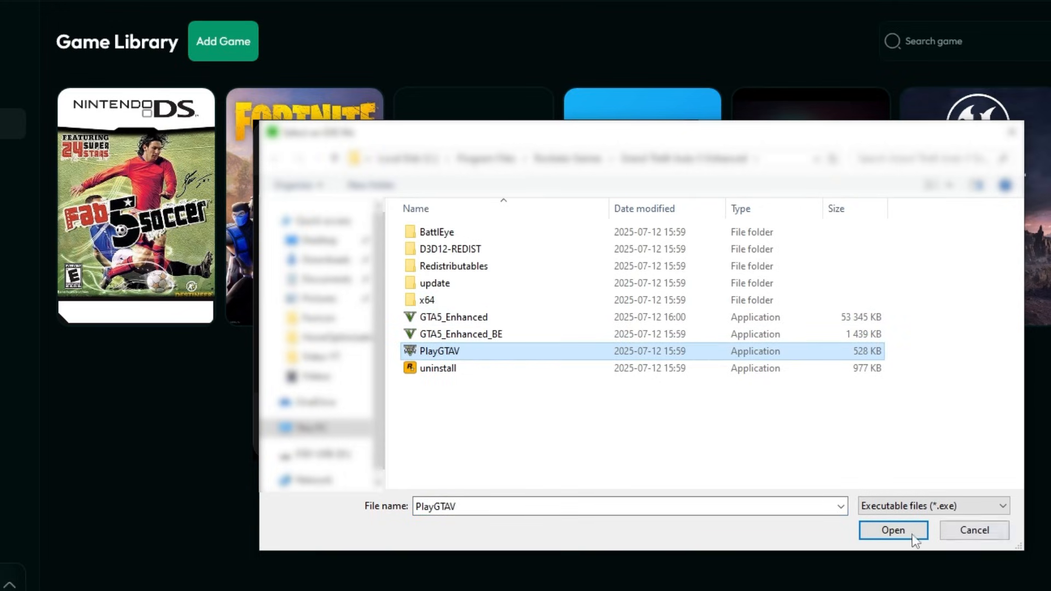
{"action": "left_click", "coordinate": [892, 531]}
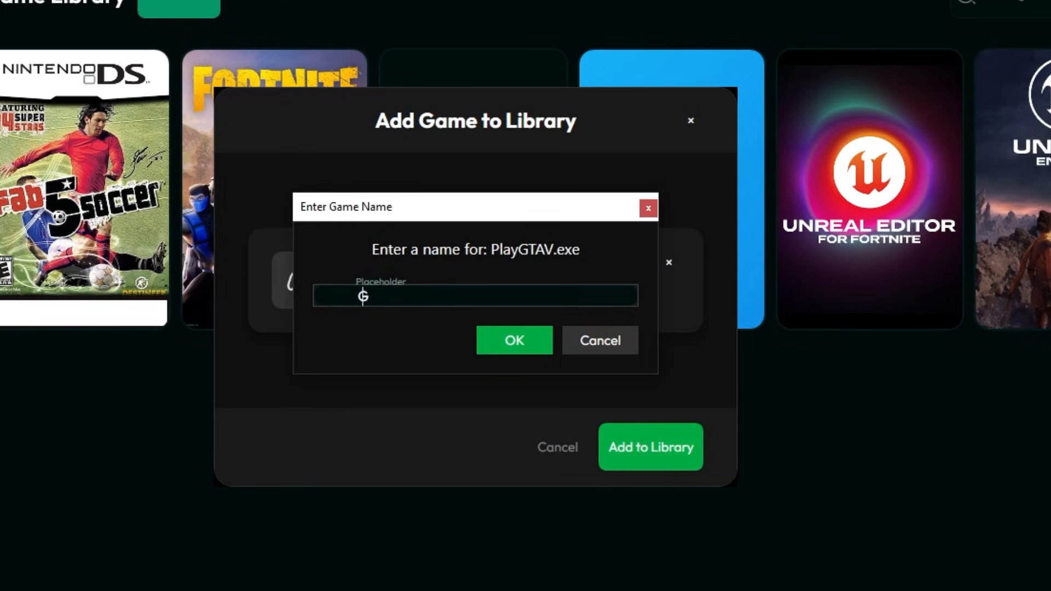
{"action": "type", "text": "GTA 5"}
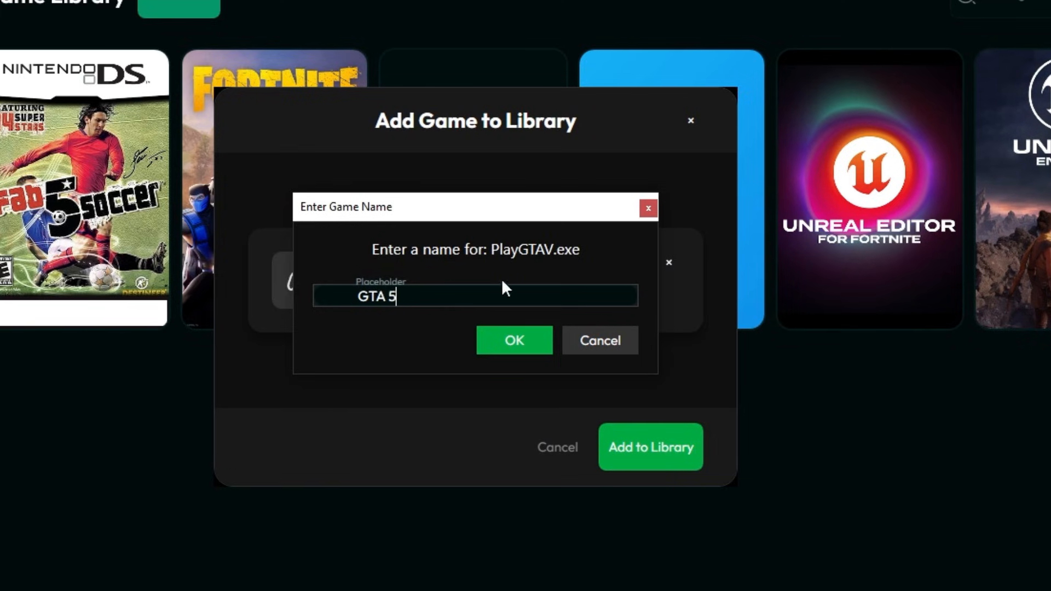
{"action": "left_click", "coordinate": [513, 340]}
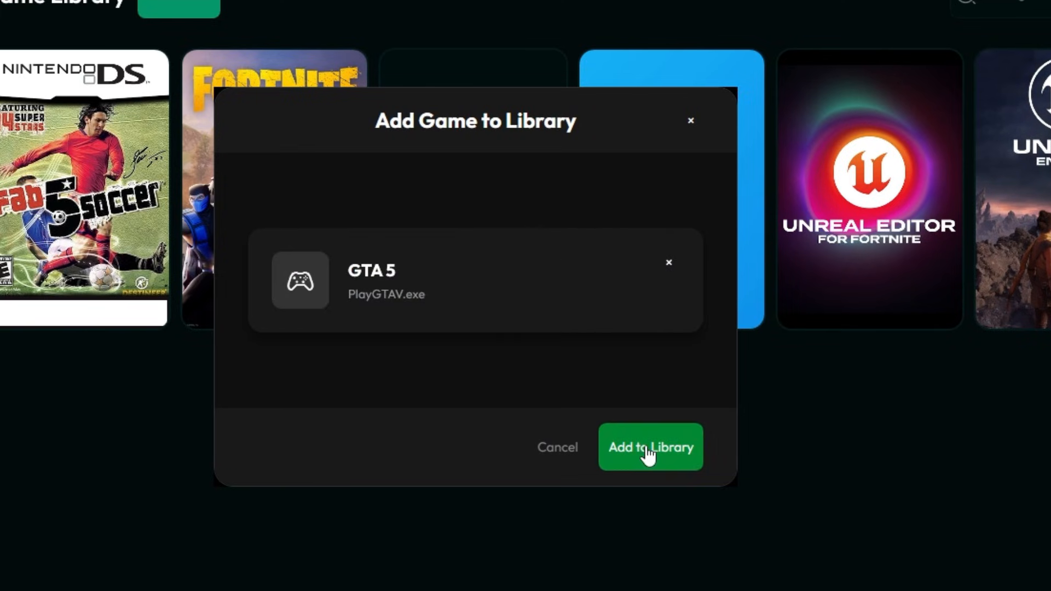
{"action": "left_click", "coordinate": [648, 447]}
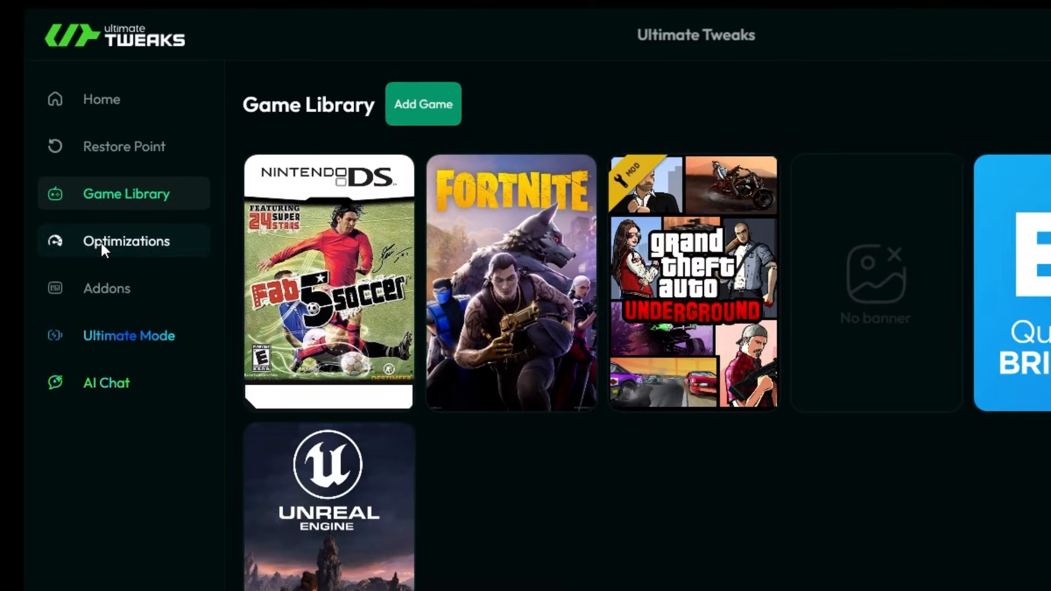
Browse the Guaranteed Boost and All optimization filters, then show only Ultra tweaks
{"action": "left_click", "coordinate": [126, 241]}
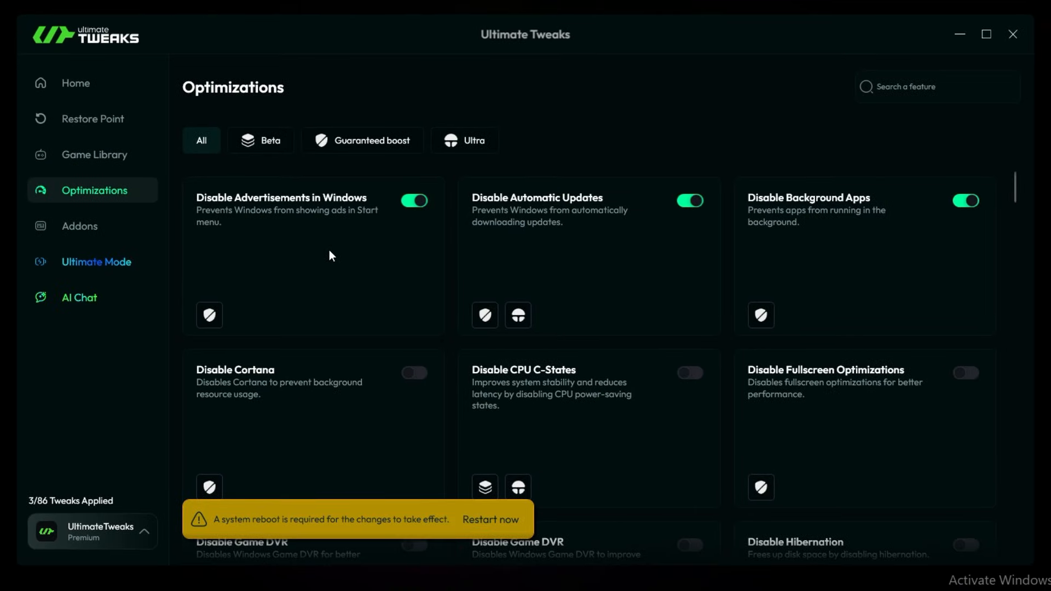
{"action": "scroll", "scroll_direction": "down", "scroll_amount": 3}
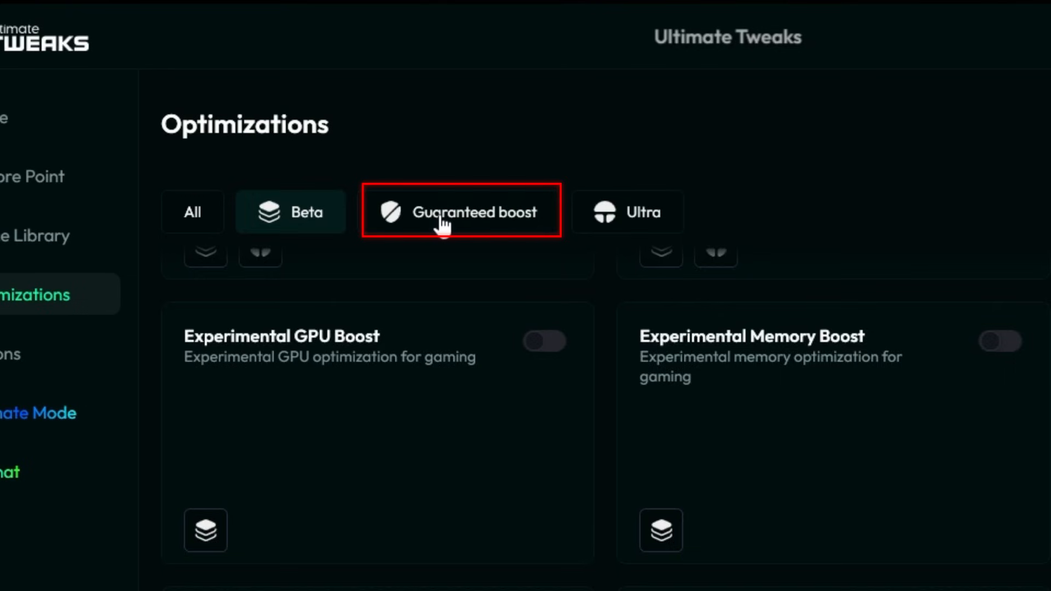
{"action": "left_click", "coordinate": [627, 212]}
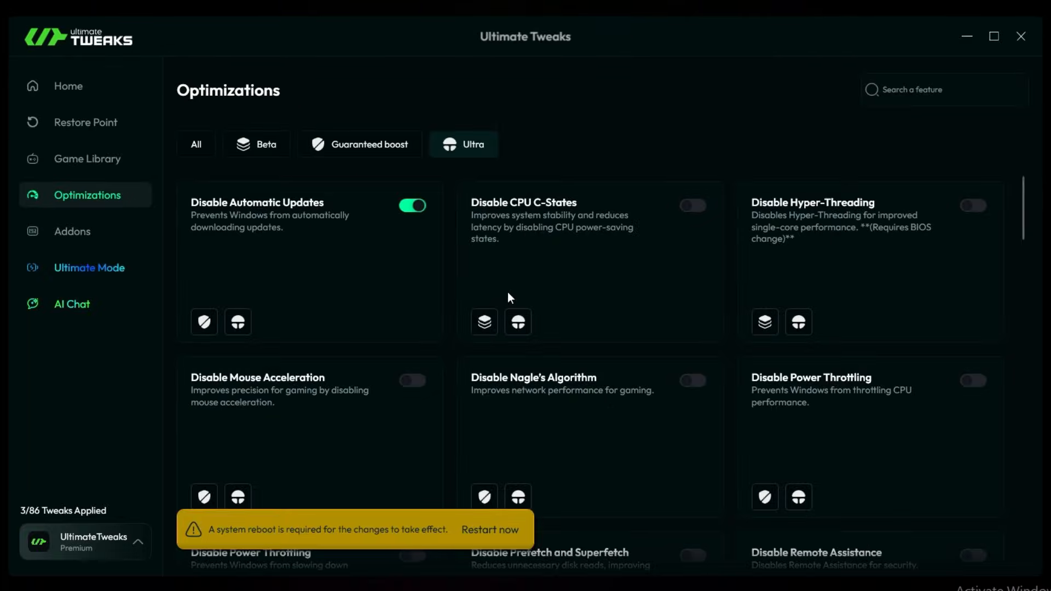
{"action": "mouse_move", "coordinate": [257, 144]}
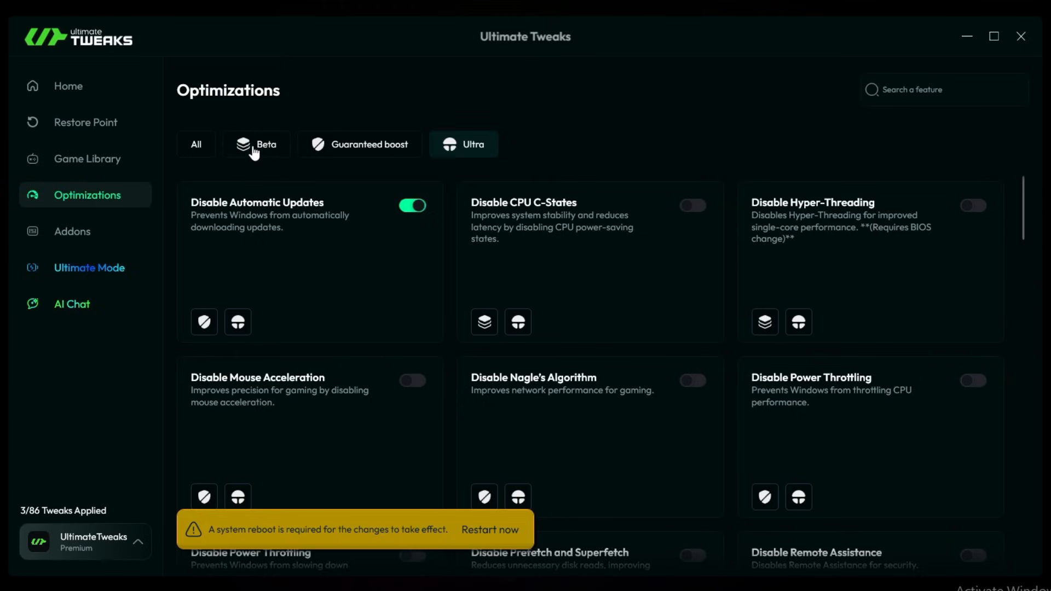
{"action": "left_click", "coordinate": [196, 144]}
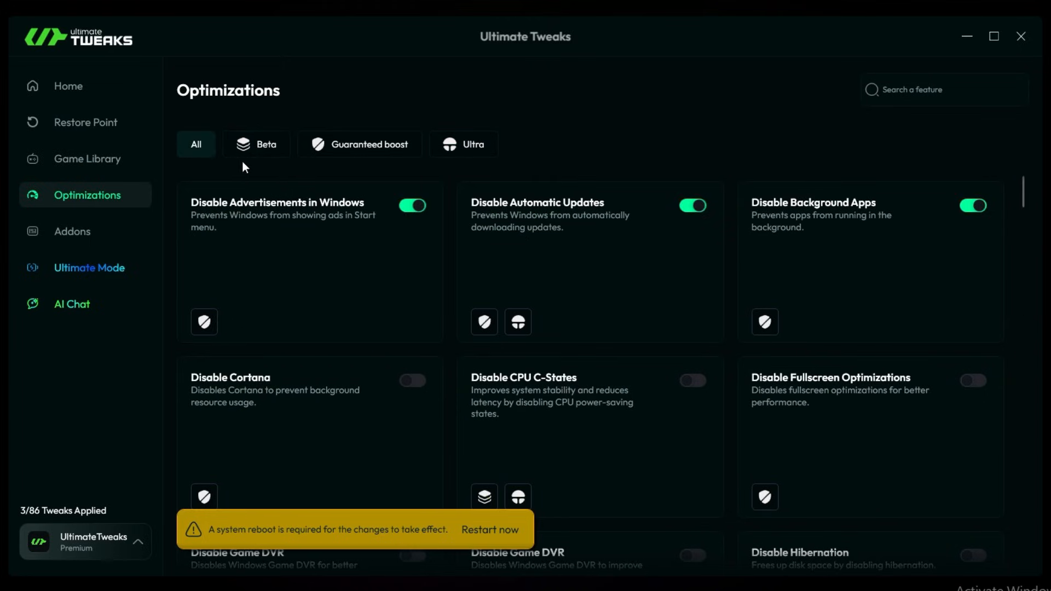
{"action": "mouse_move", "coordinate": [299, 203]}
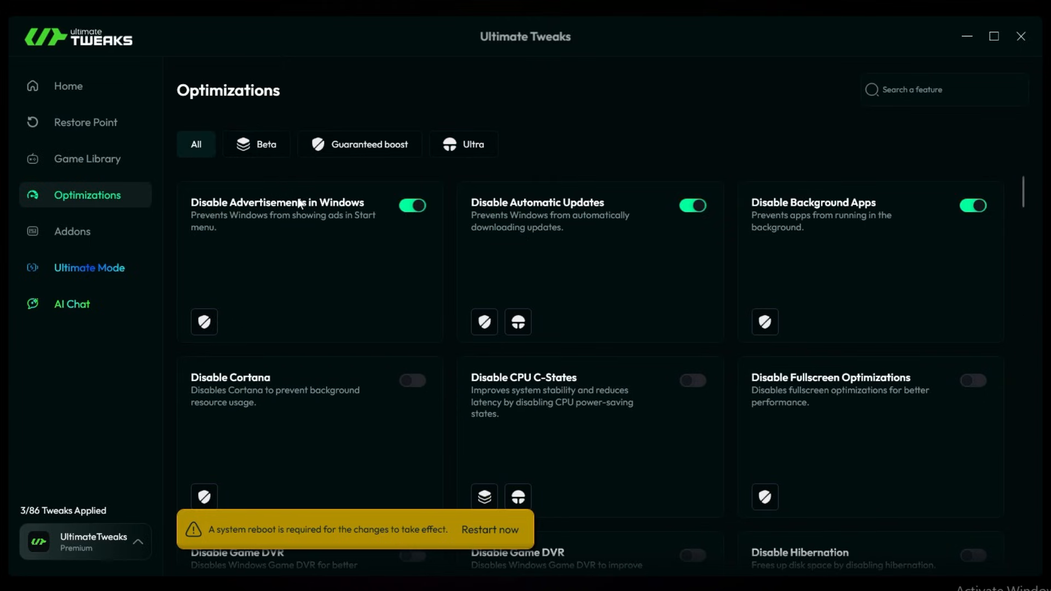
{"action": "mouse_move", "coordinate": [319, 224]}
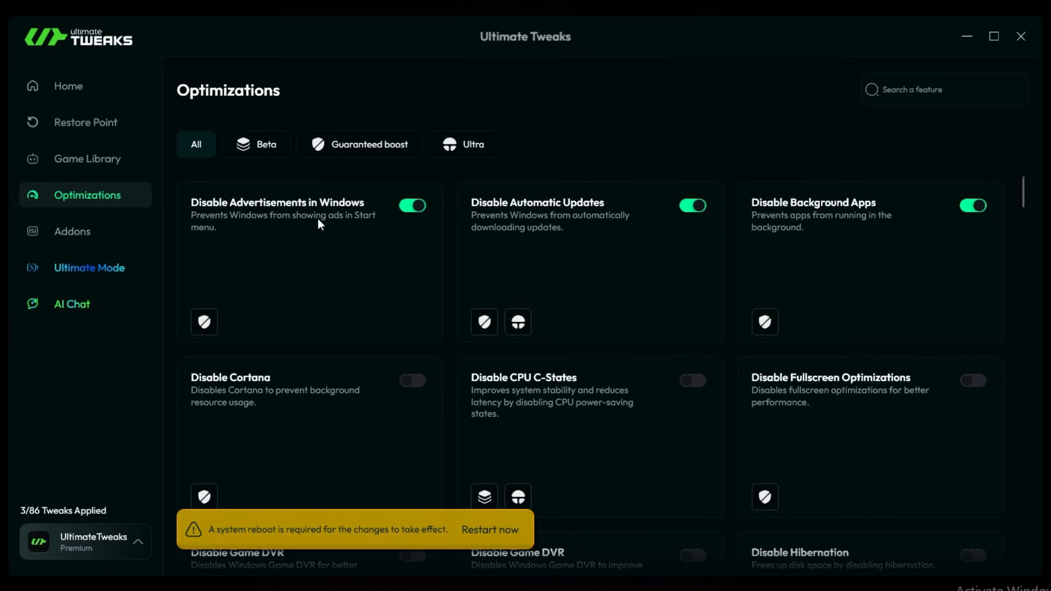
{"action": "mouse_move", "coordinate": [475, 144]}
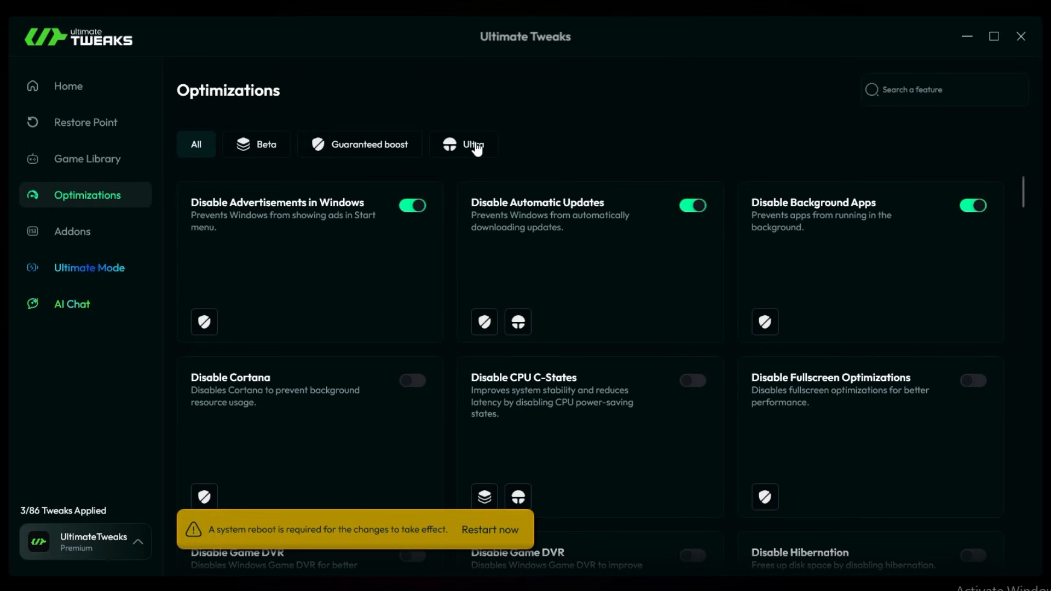
{"action": "left_click", "coordinate": [463, 144]}
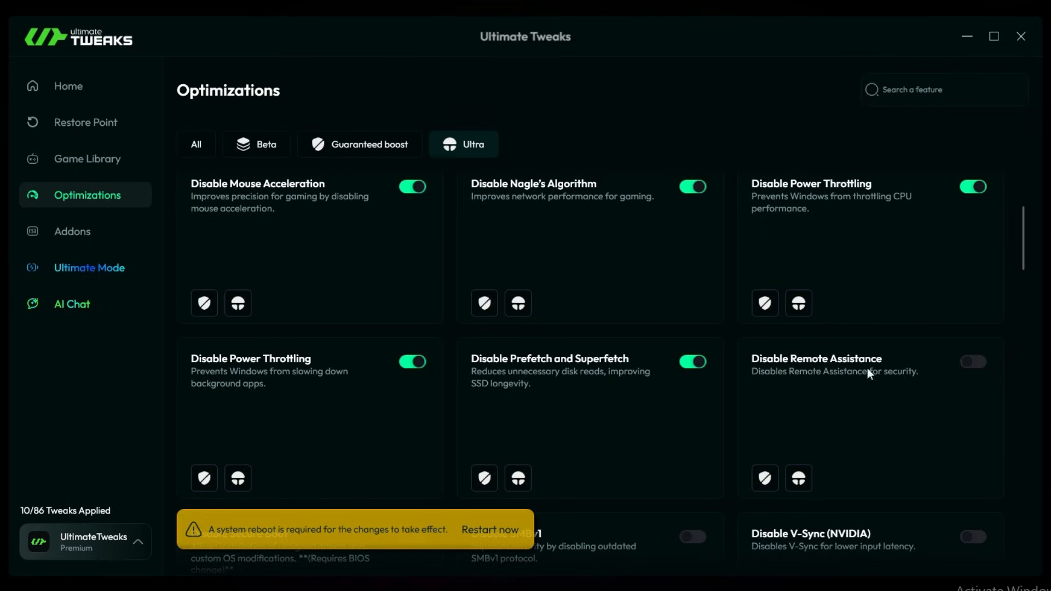
{"action": "scroll", "scroll_direction": "down", "scroll_amount": 3}
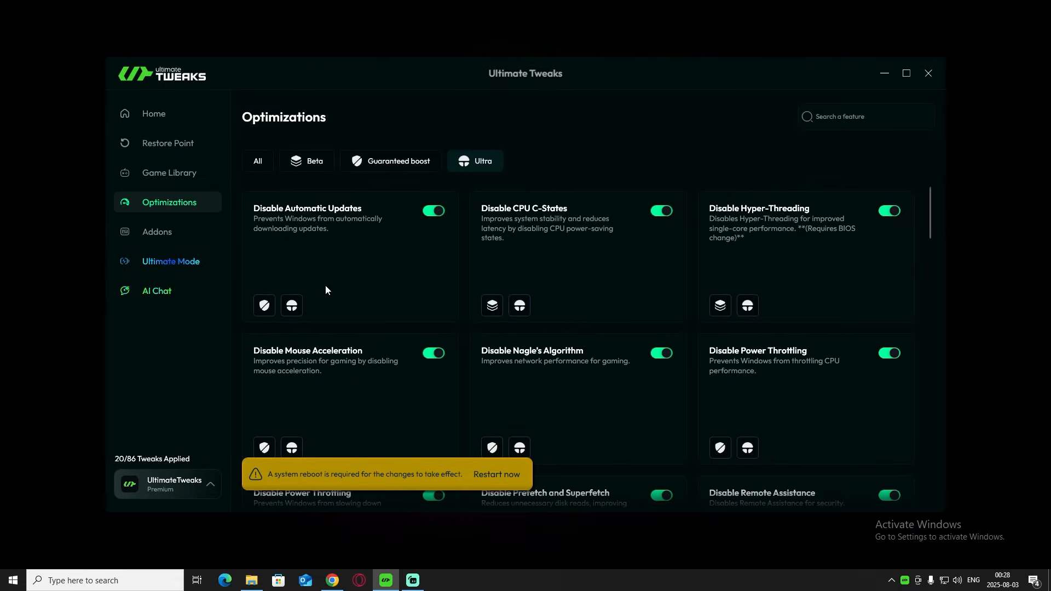
{"action": "mouse_move", "coordinate": [278, 236]}
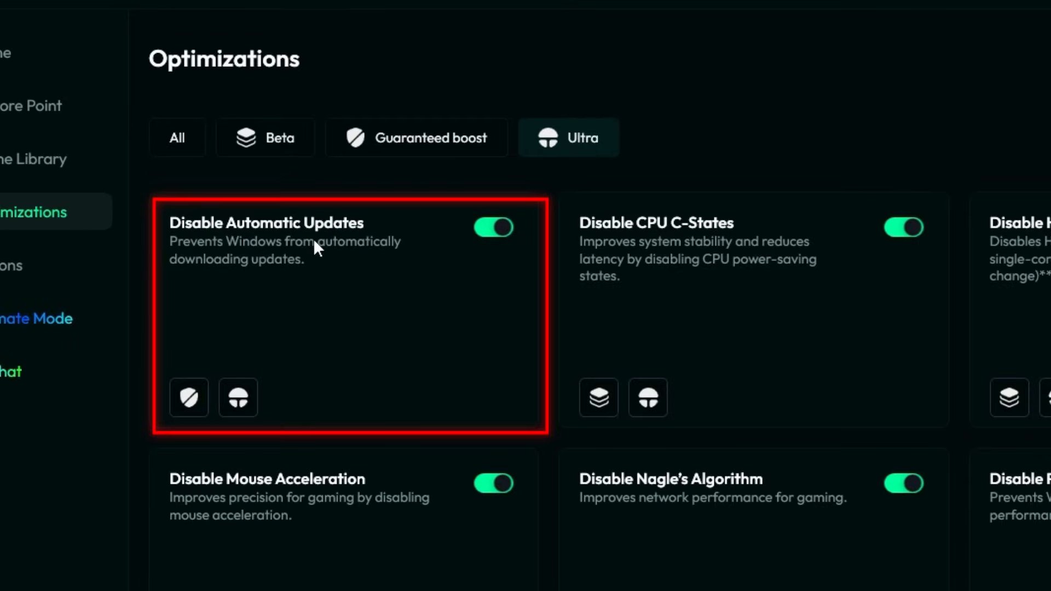
{"action": "mouse_move", "coordinate": [304, 260]}
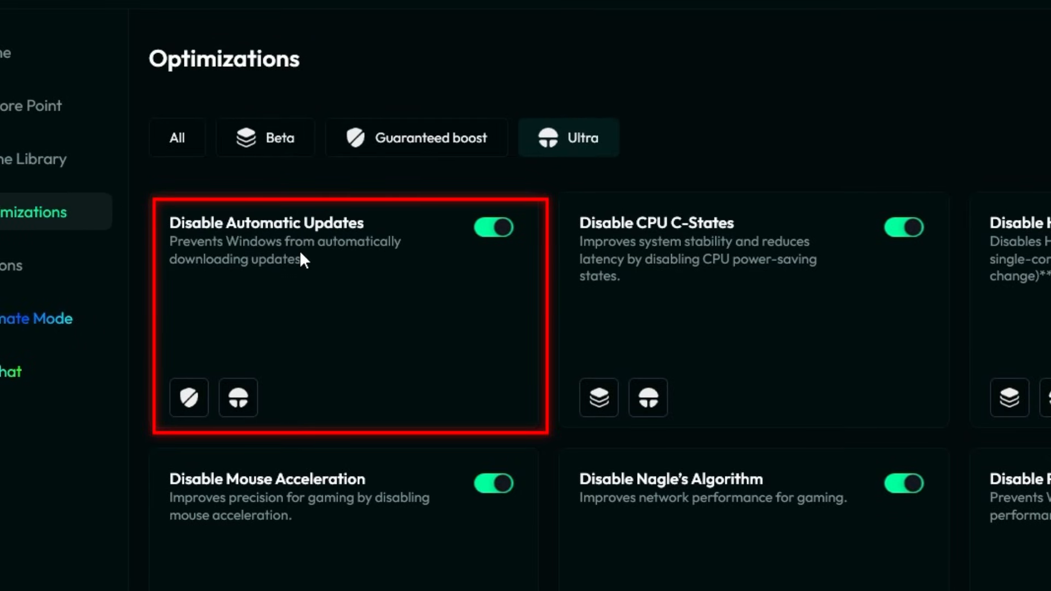
{"action": "mouse_move", "coordinate": [264, 282]}
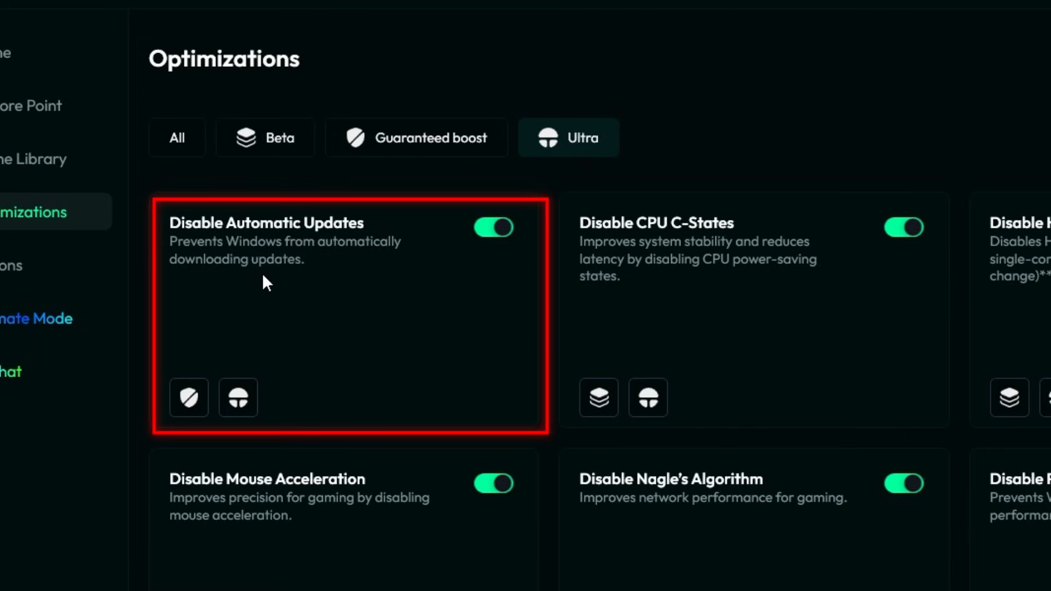
{"action": "mouse_move", "coordinate": [454, 266]}
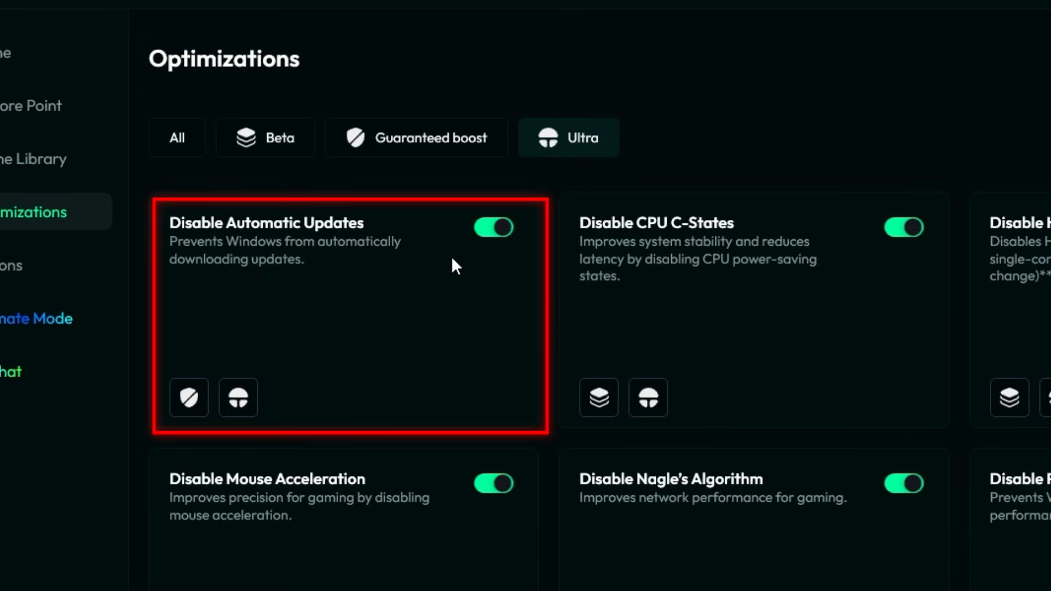
{"action": "left_click", "coordinate": [493, 227]}
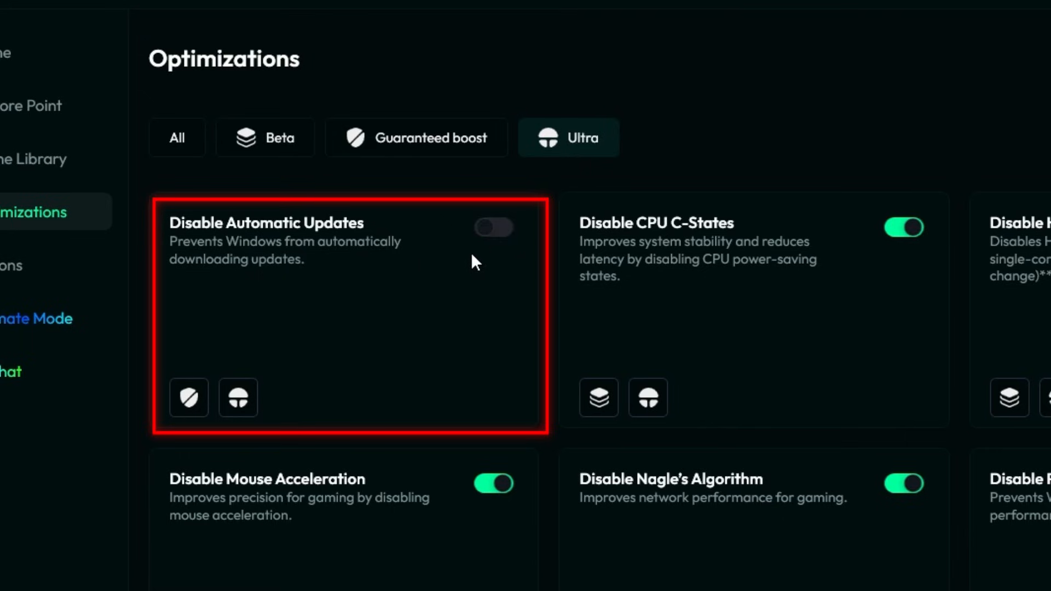
{"action": "left_click", "coordinate": [493, 227]}
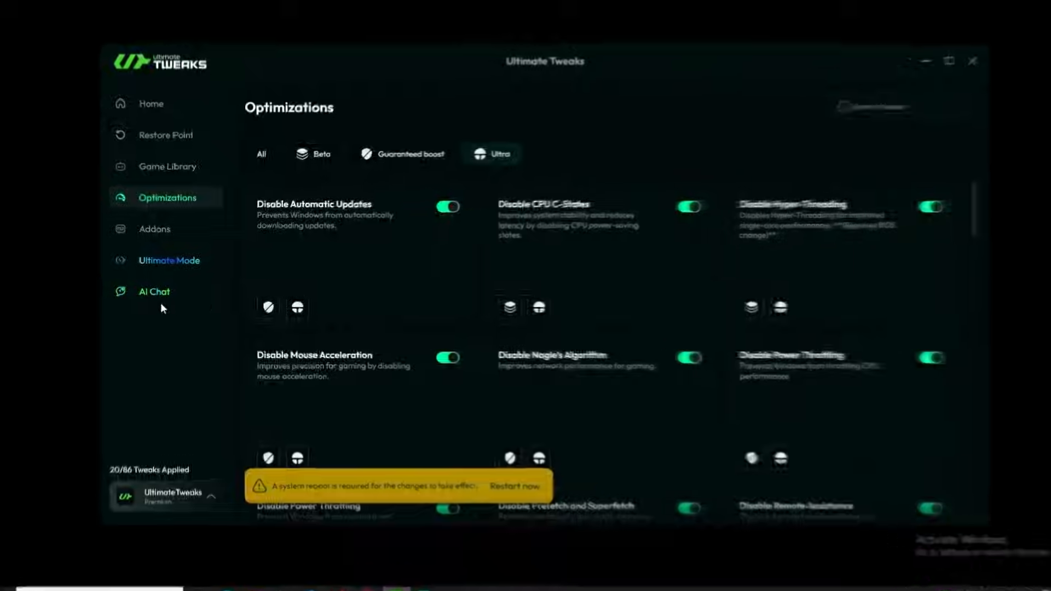
Ask AI Chat 'What are the best optimizations for my PC?' and read the reply
{"action": "left_click", "coordinate": [153, 291]}
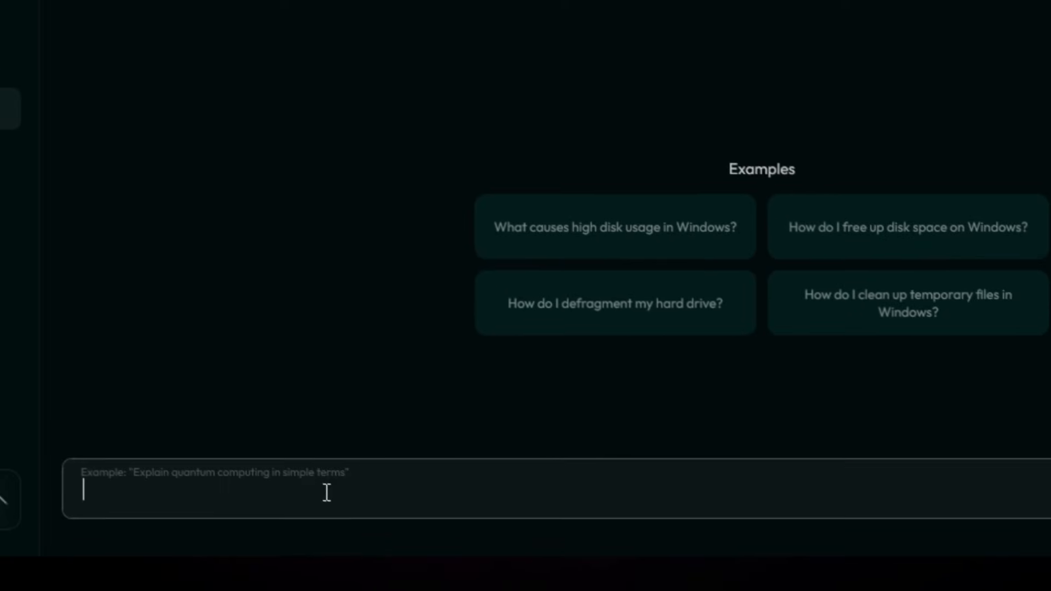
{"action": "type", "text": "What are the"}
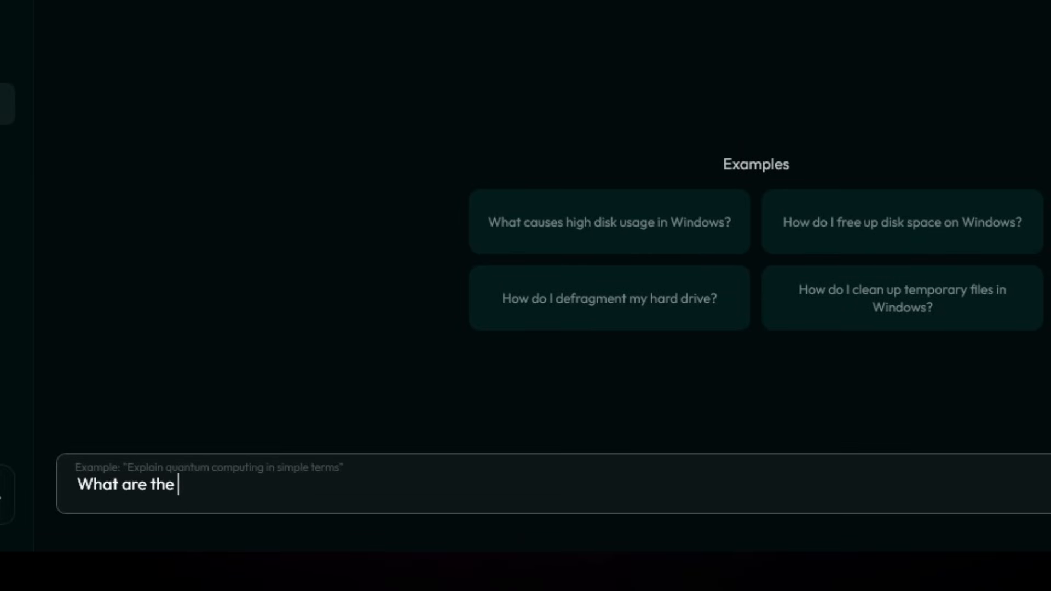
{"action": "type", "text": "best optimizati"}
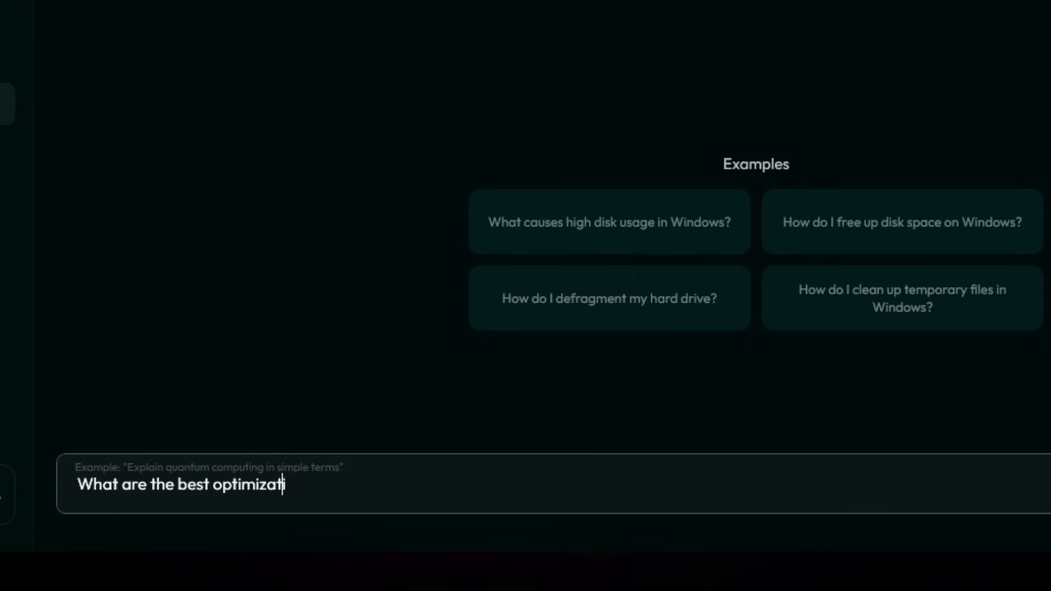
{"action": "type", "text": "ions for my PC"}
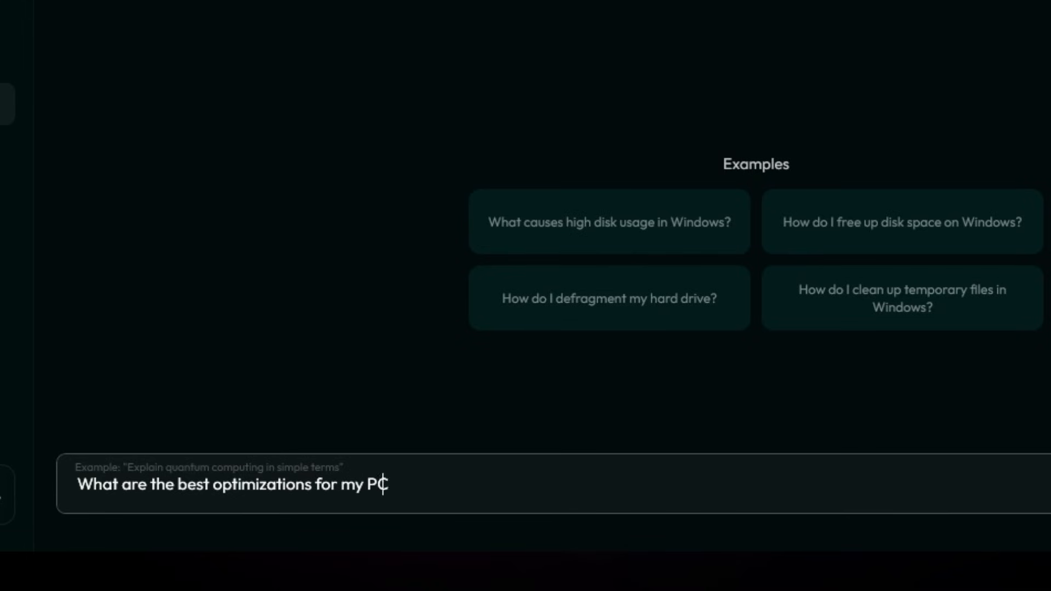
{"action": "left_click", "coordinate": [994, 529]}
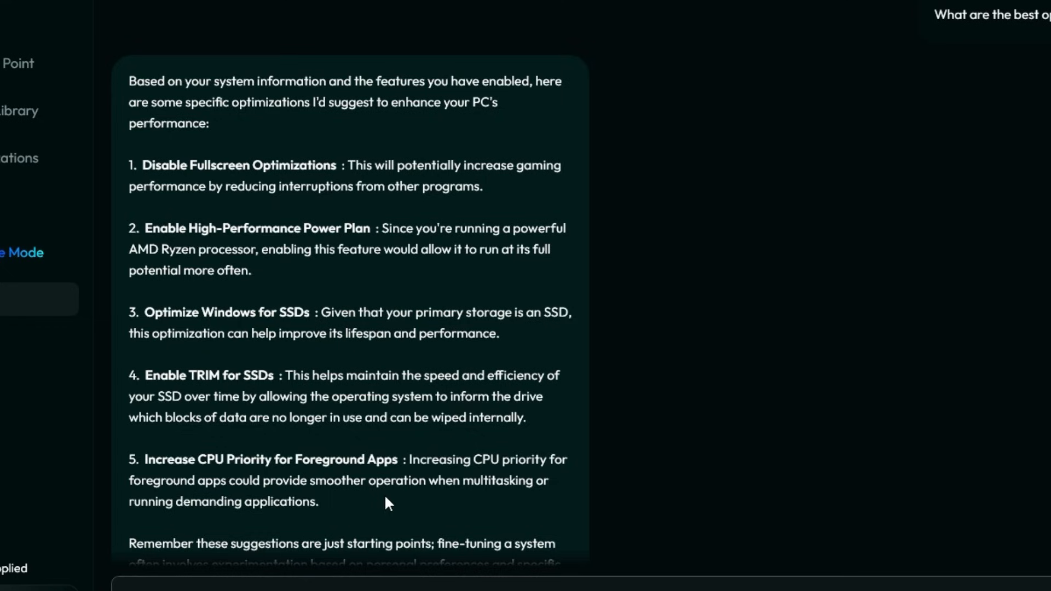
{"action": "scroll", "scroll_direction": "down", "scroll_amount": 3}
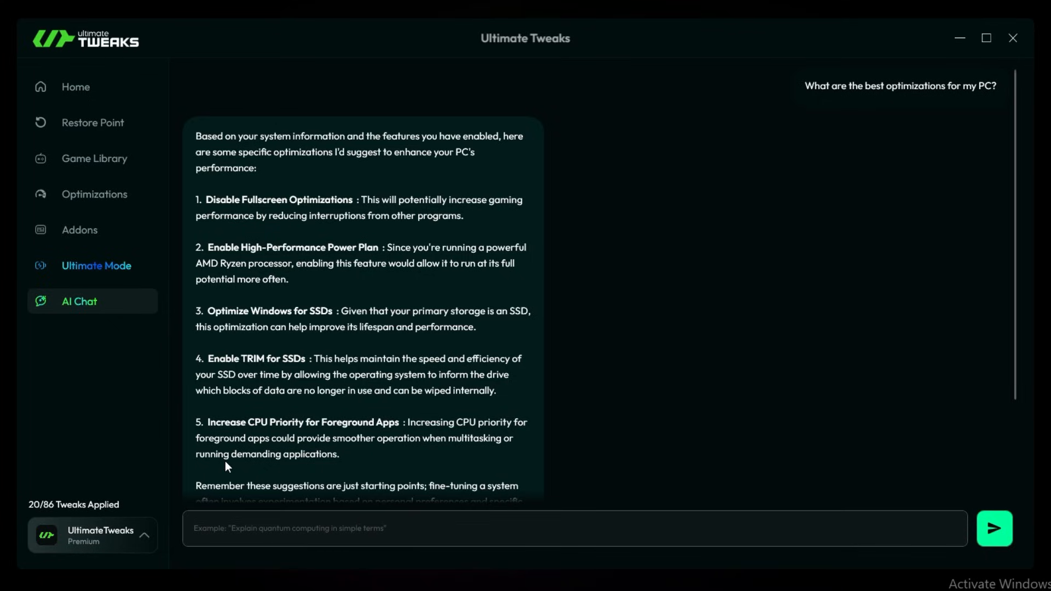
{"action": "mouse_move", "coordinate": [93, 230]}
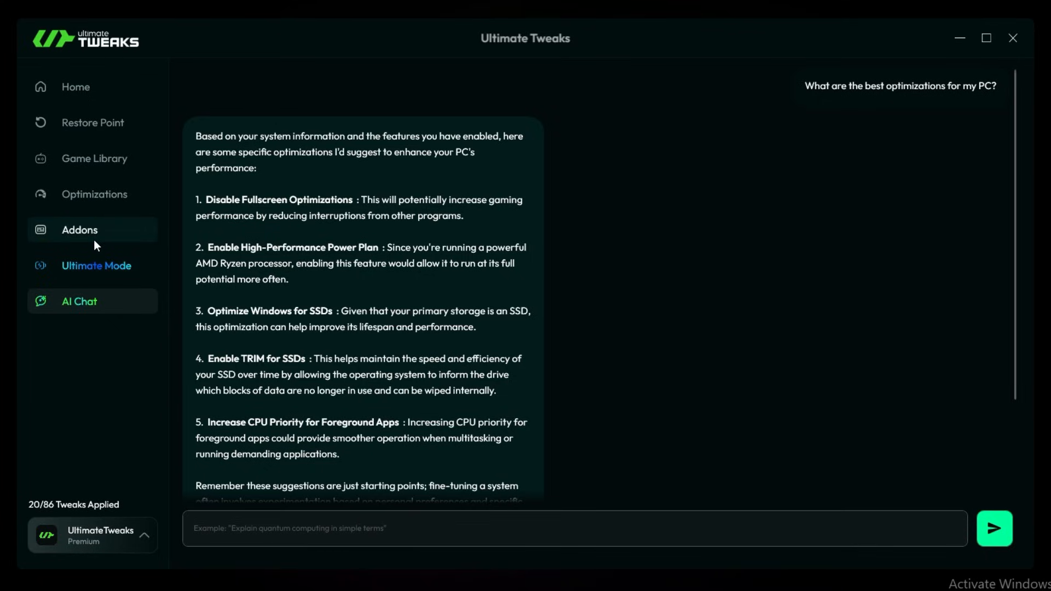
Download the Crosshair overlay addon from Addons, execute it, then stop it
{"action": "left_click", "coordinate": [79, 230]}
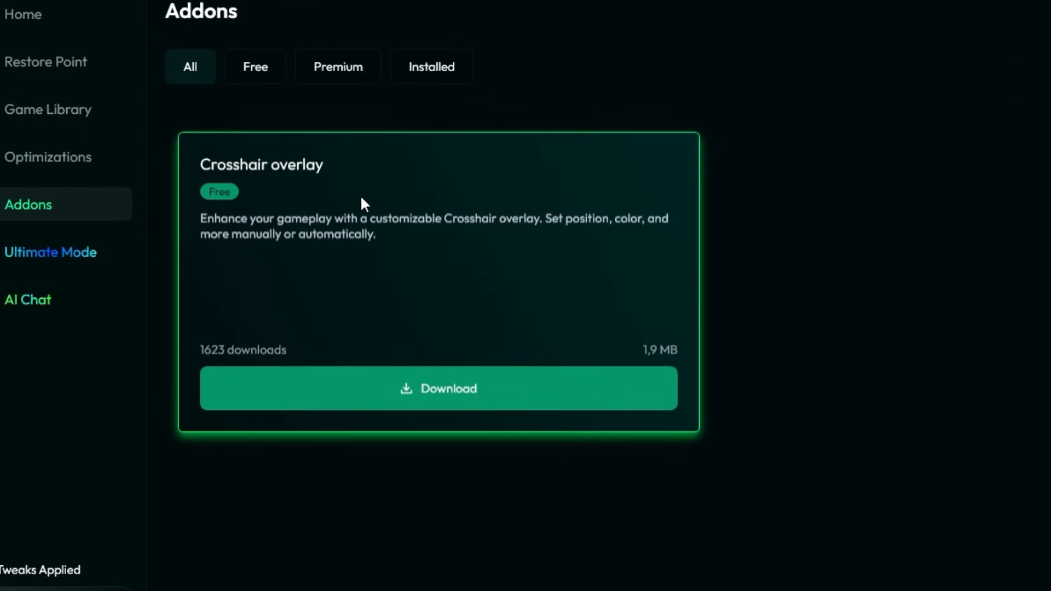
{"action": "left_click", "coordinate": [439, 388]}
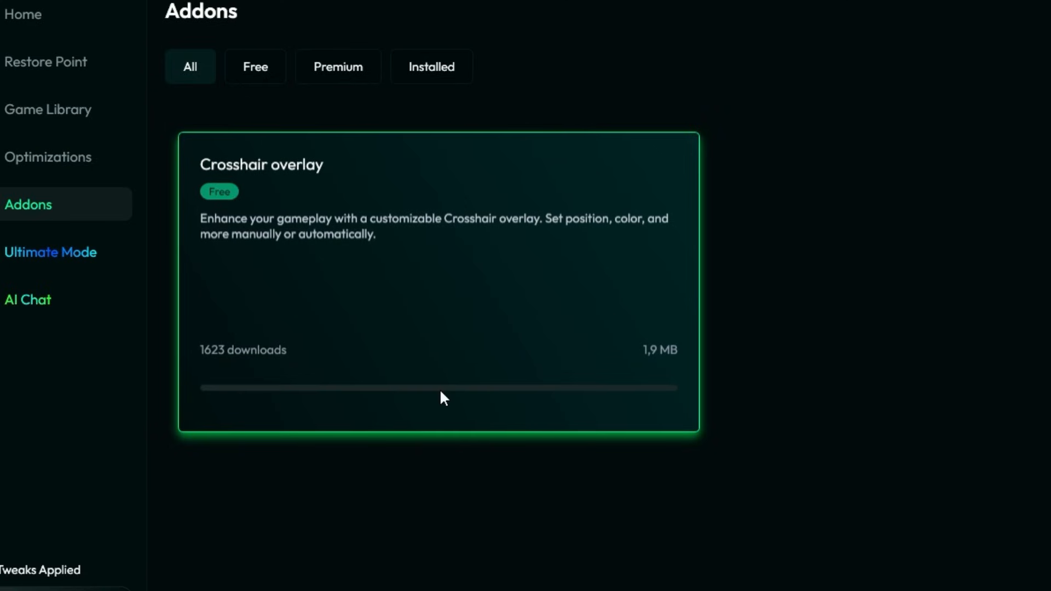
{"action": "left_click", "coordinate": [438, 388]}
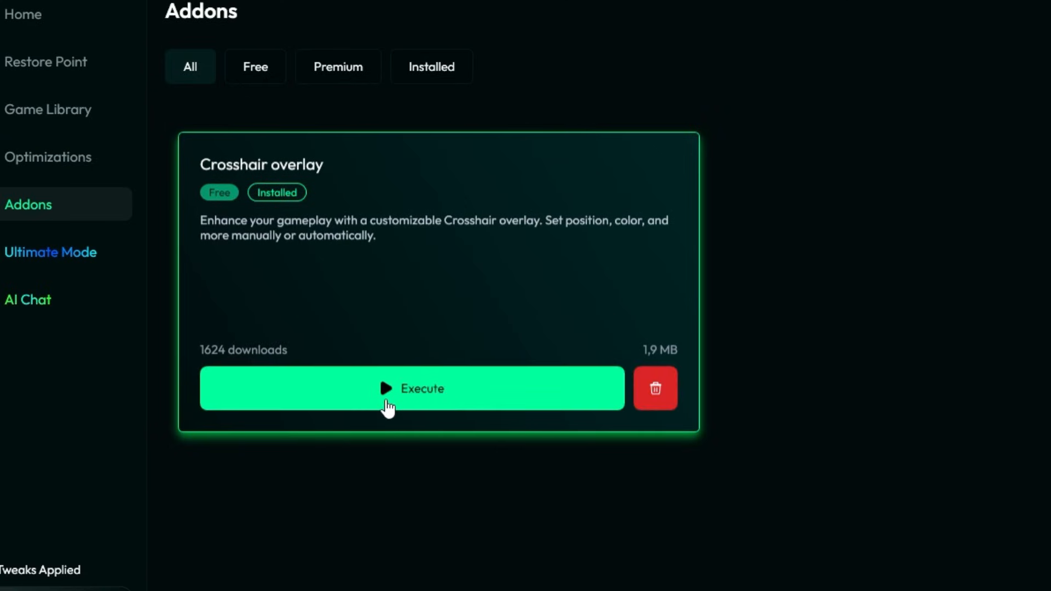
{"action": "left_click", "coordinate": [410, 388]}
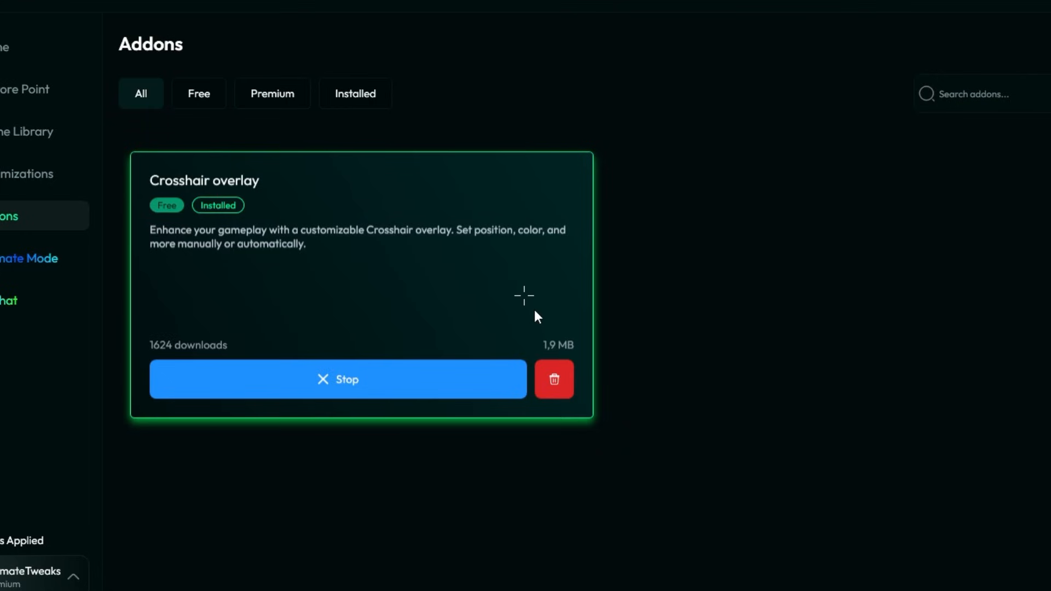
{"action": "left_click", "coordinate": [338, 379]}
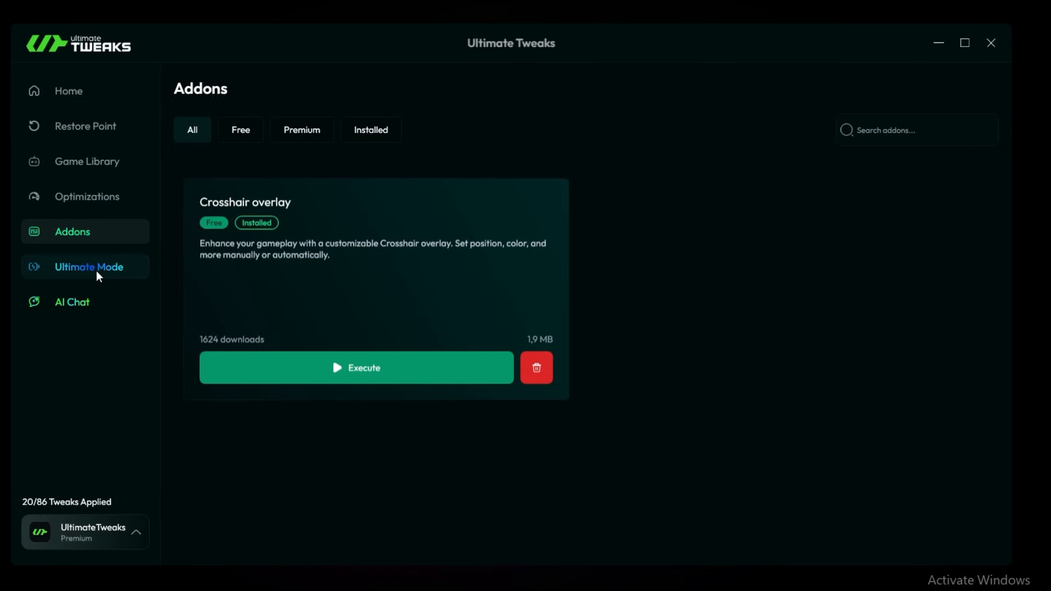
Switch to the Ultimate Mode page from the left sidebar
{"action": "left_click", "coordinate": [87, 267]}
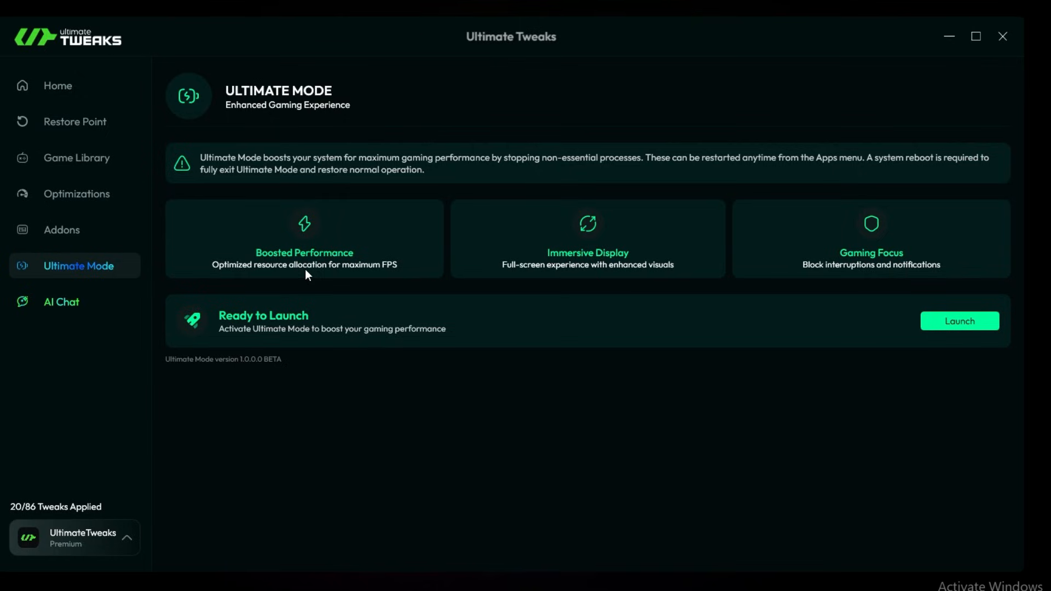
{"action": "mouse_move", "coordinate": [381, 278]}
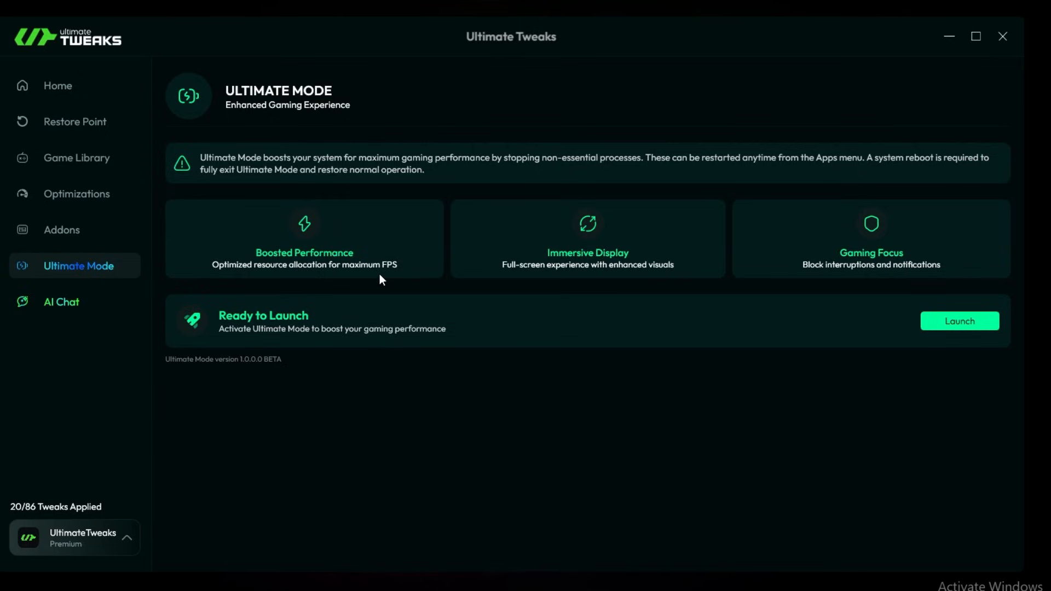
Launch Ultimate Mode, closing 27 apps and freeing 1992 MB RAM, then view the Apps grid
{"action": "left_click", "coordinate": [959, 321]}
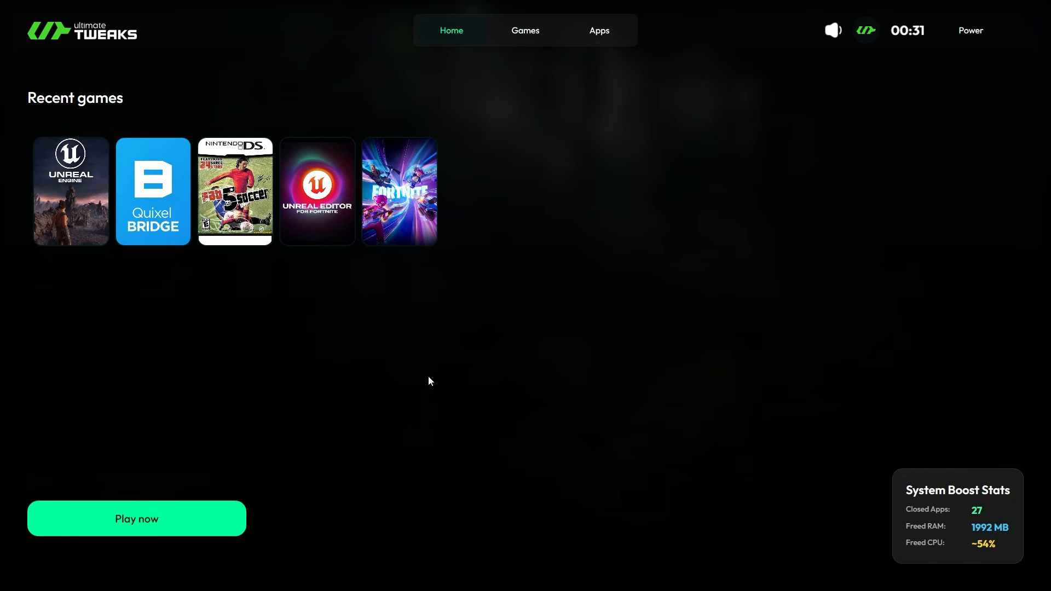
{"action": "mouse_move", "coordinate": [549, 403]}
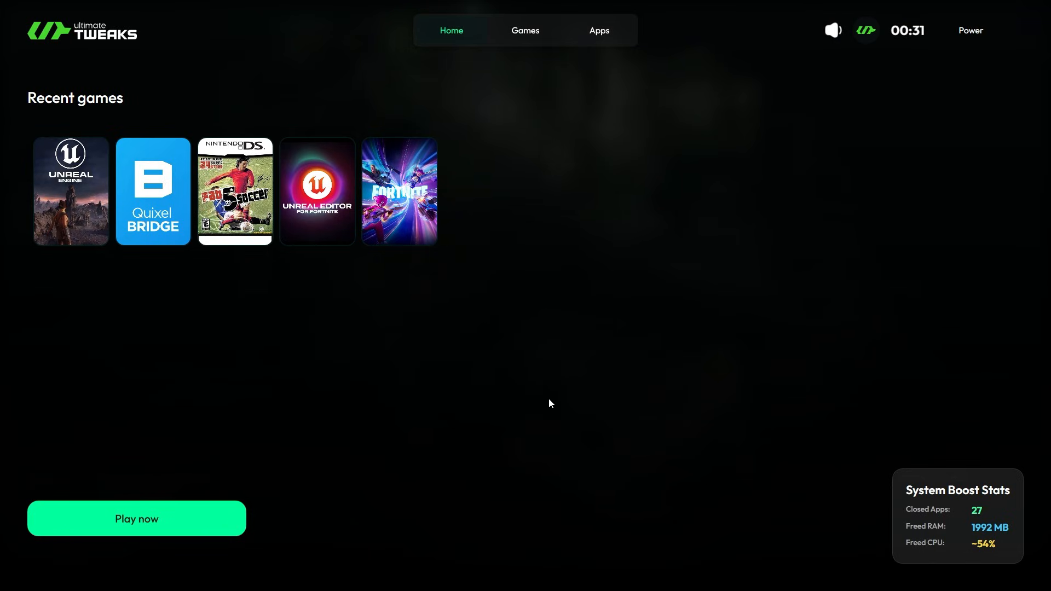
{"action": "mouse_move", "coordinate": [266, 278]}
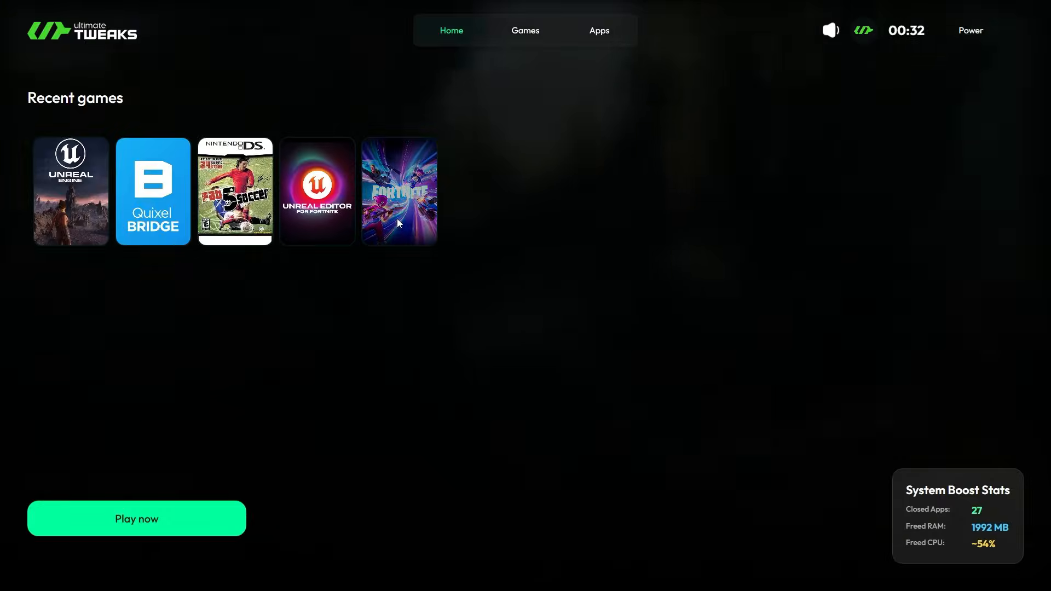
{"action": "left_click", "coordinate": [412, 191]}
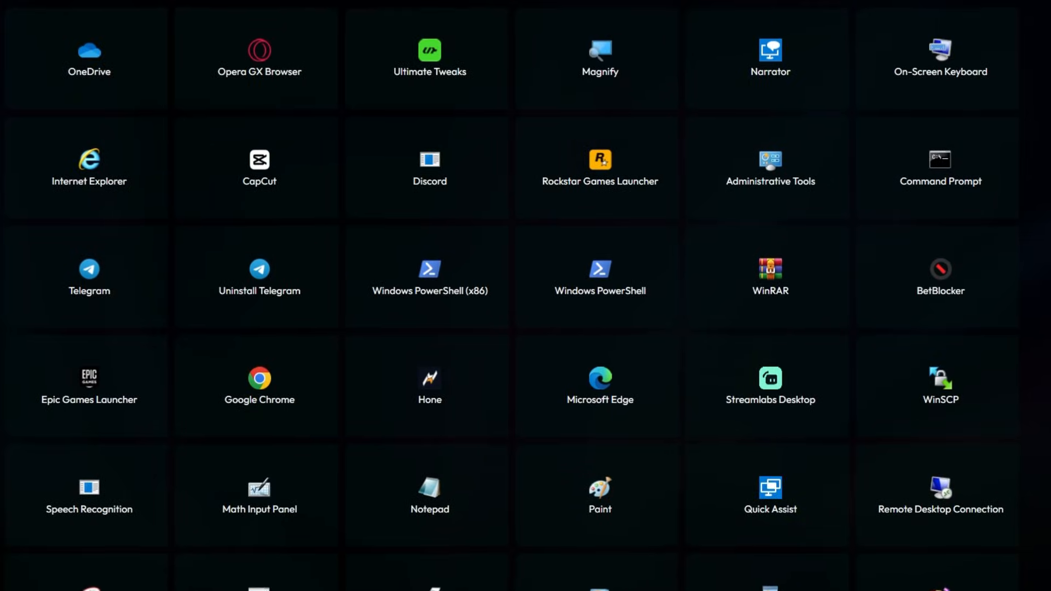
Browse the apps grid, return home, and pick Fortnite from Recent games
{"action": "scroll", "scroll_direction": "down", "scroll_amount": 3}
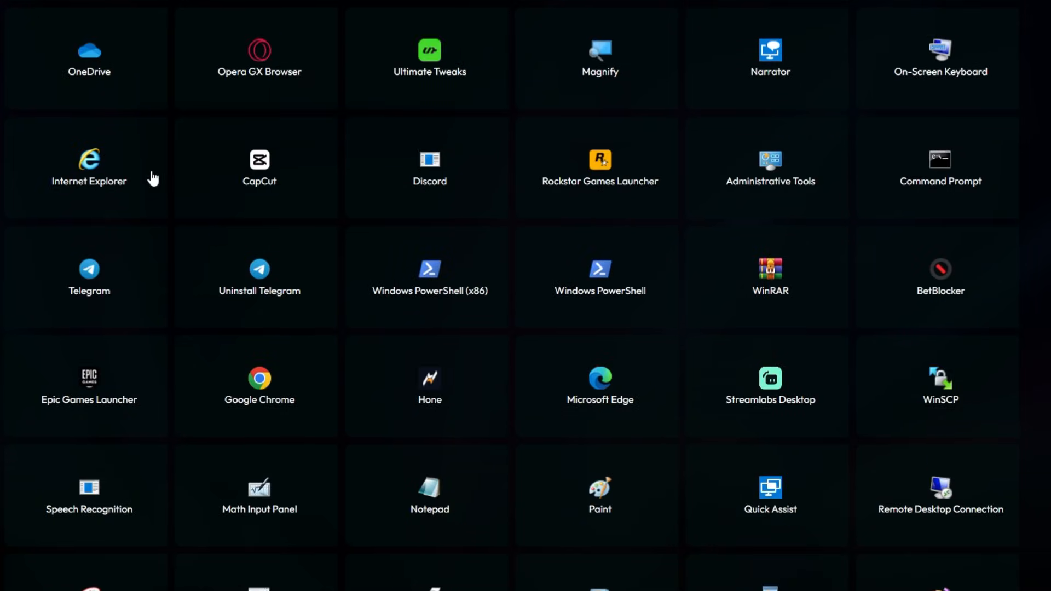
{"action": "mouse_move", "coordinate": [113, 359]}
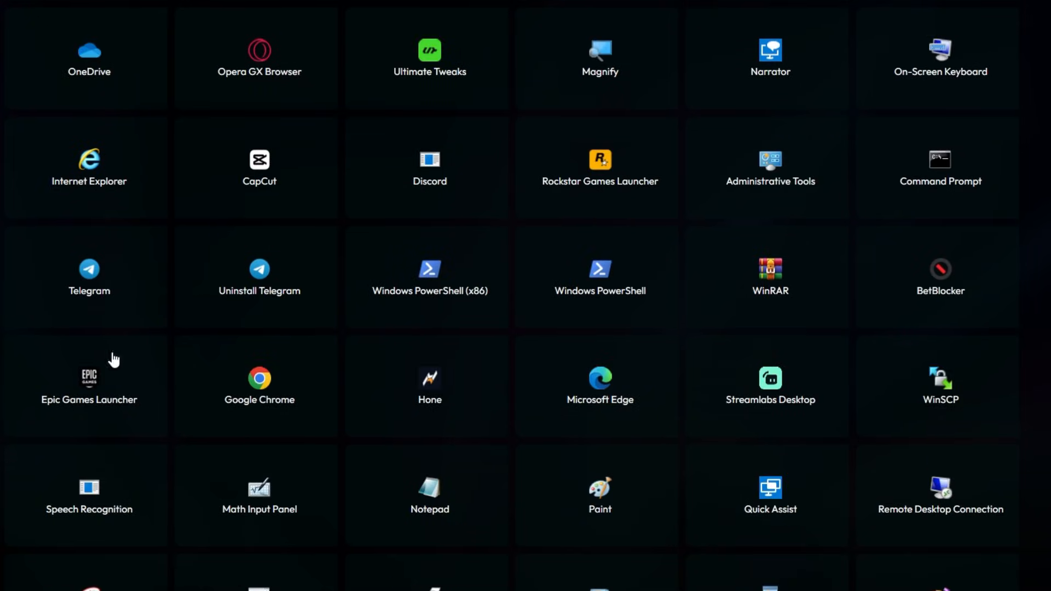
{"action": "double_click", "coordinate": [89, 377]}
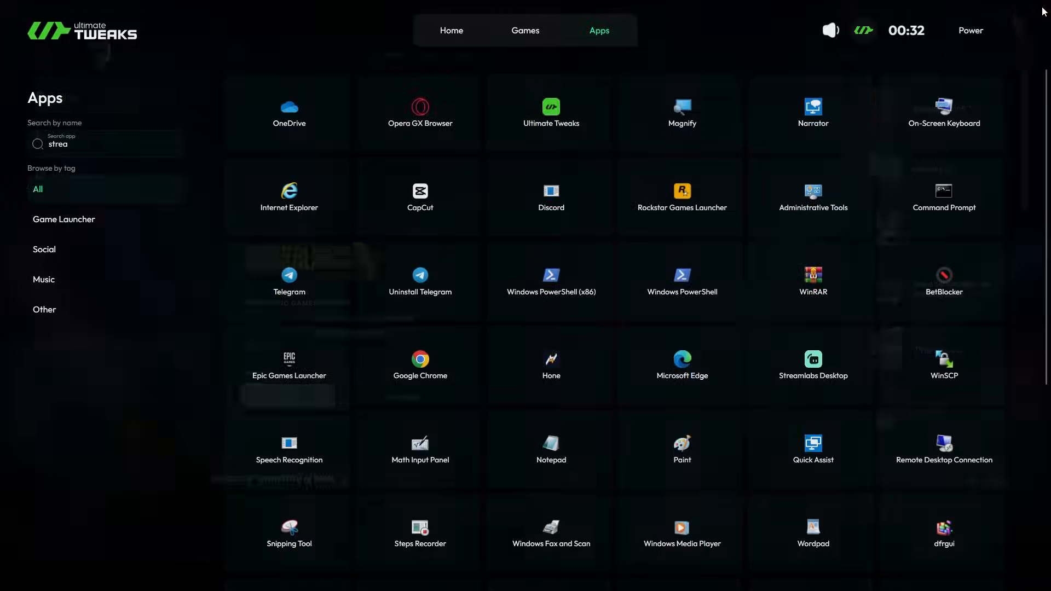
{"action": "left_click", "coordinate": [451, 30]}
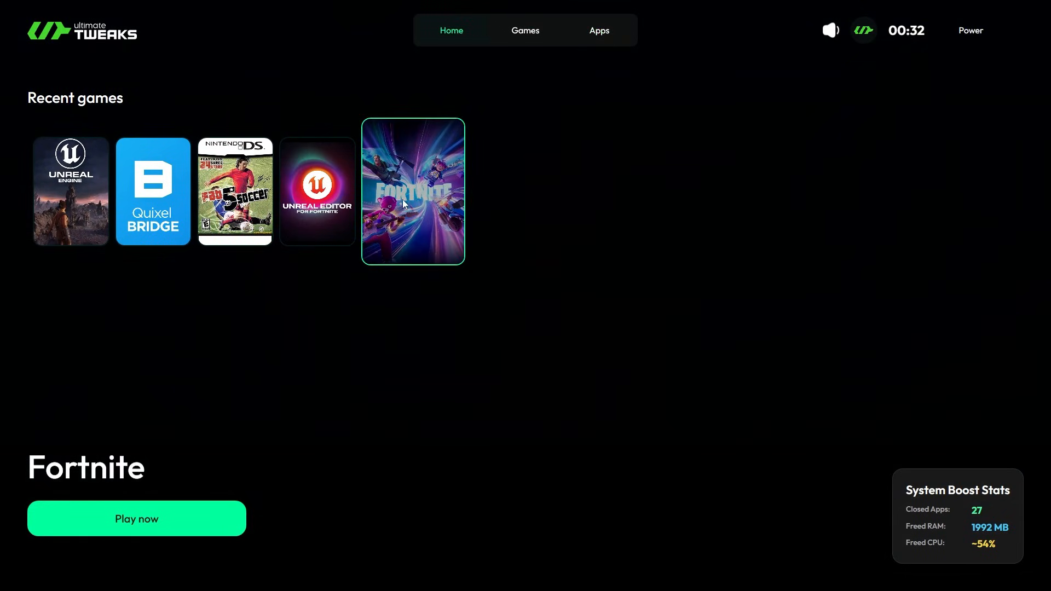
{"action": "mouse_move", "coordinate": [158, 524]}
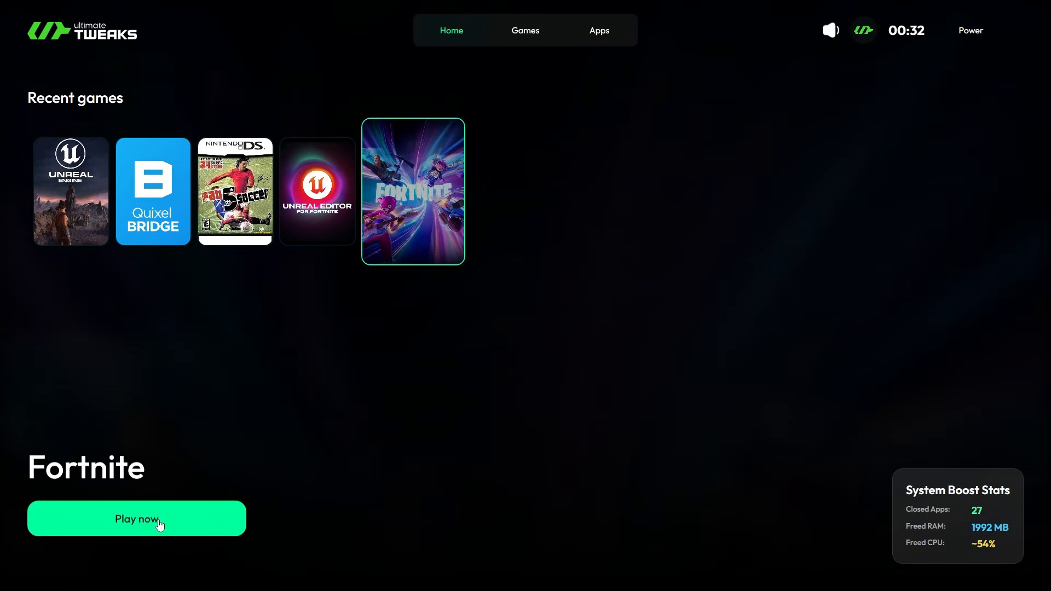
Play Fortnite with Easy Anti-Cheat, then open Task Manager from the apps list
{"action": "left_click", "coordinate": [137, 518]}
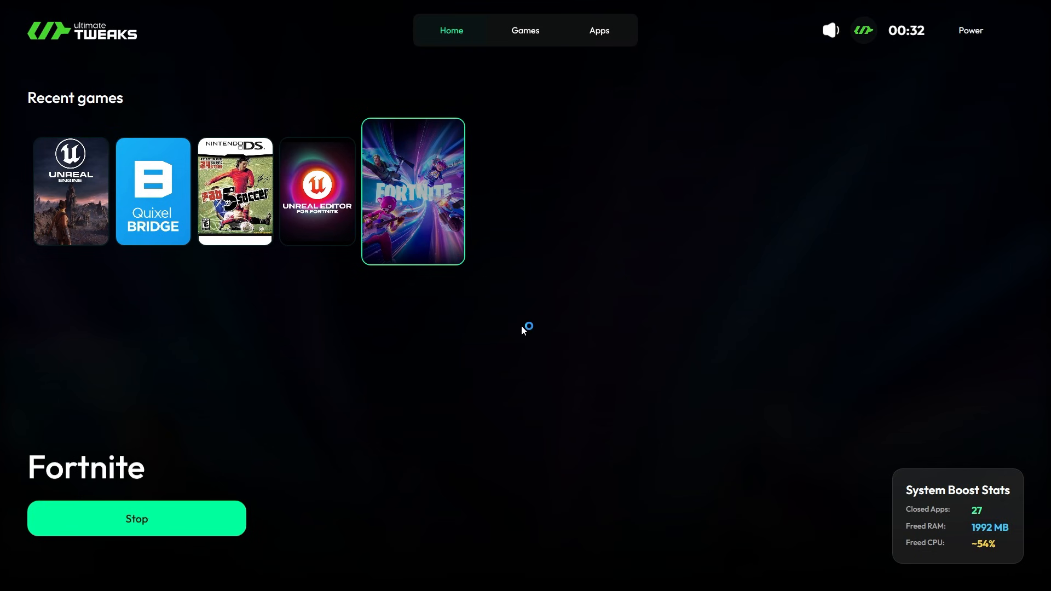
{"action": "left_click", "coordinate": [412, 191]}
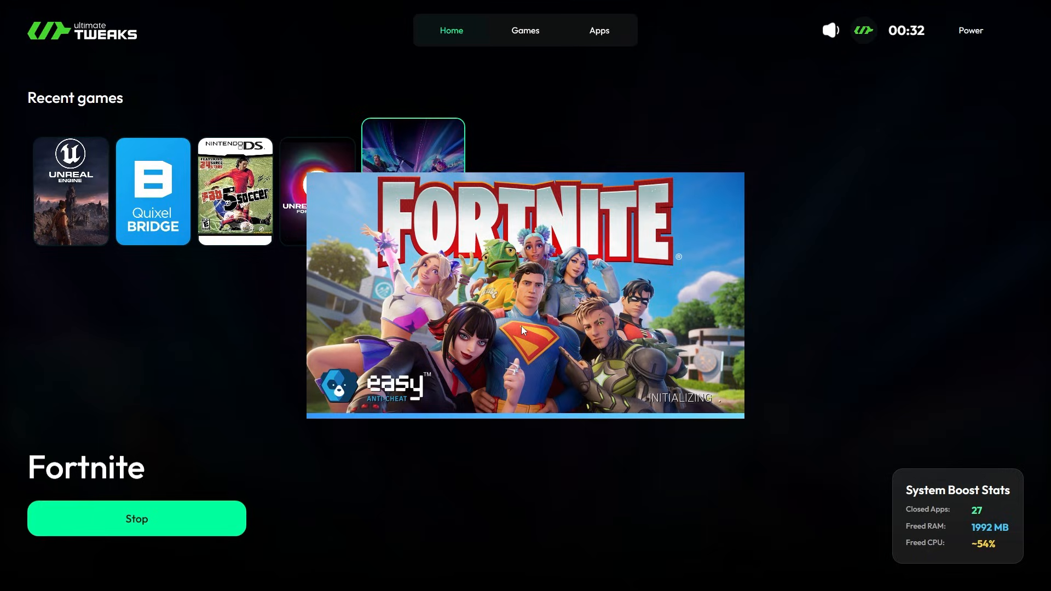
{"action": "left_click", "coordinate": [597, 31]}
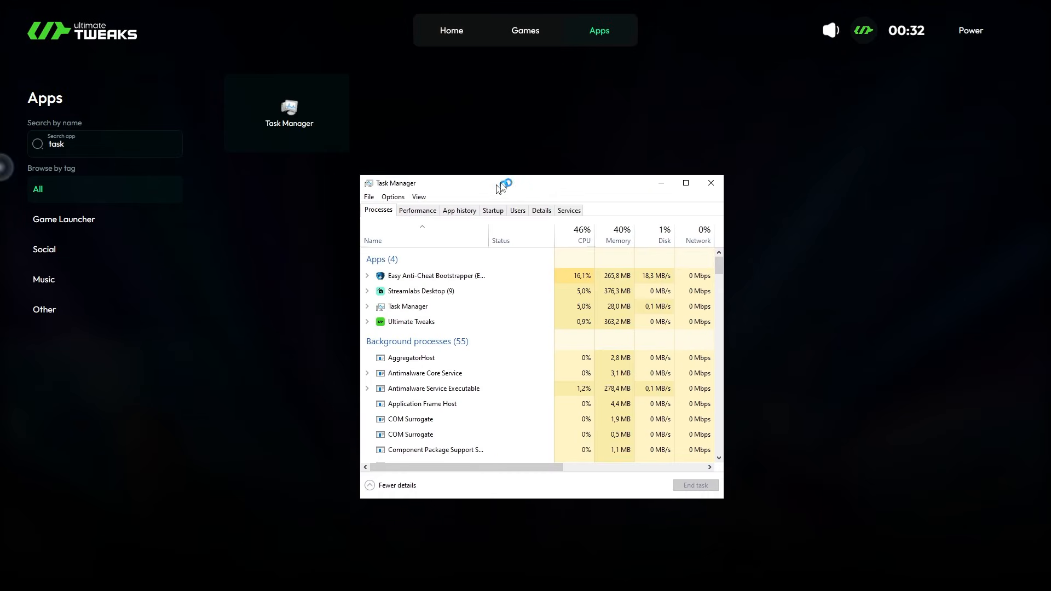